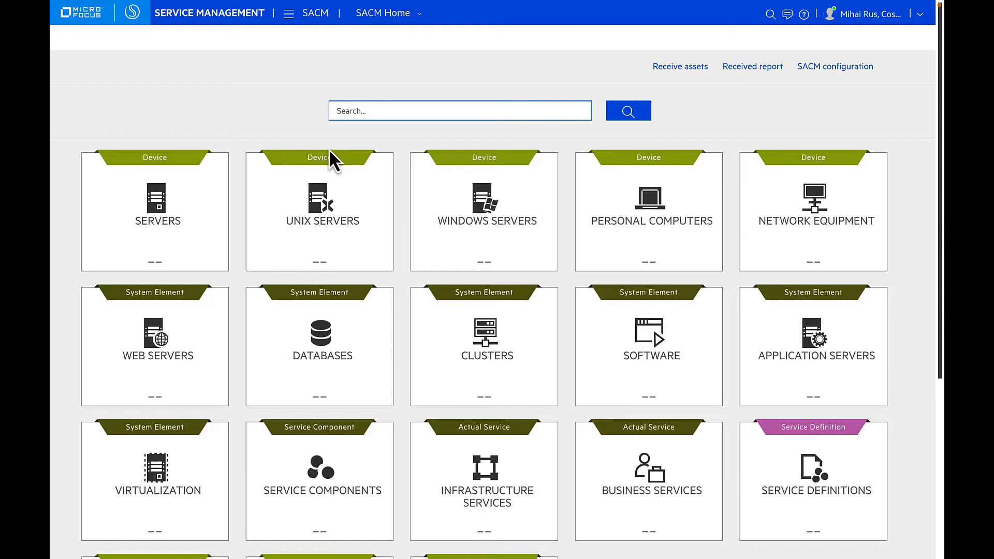
mouse_move(603, 68)
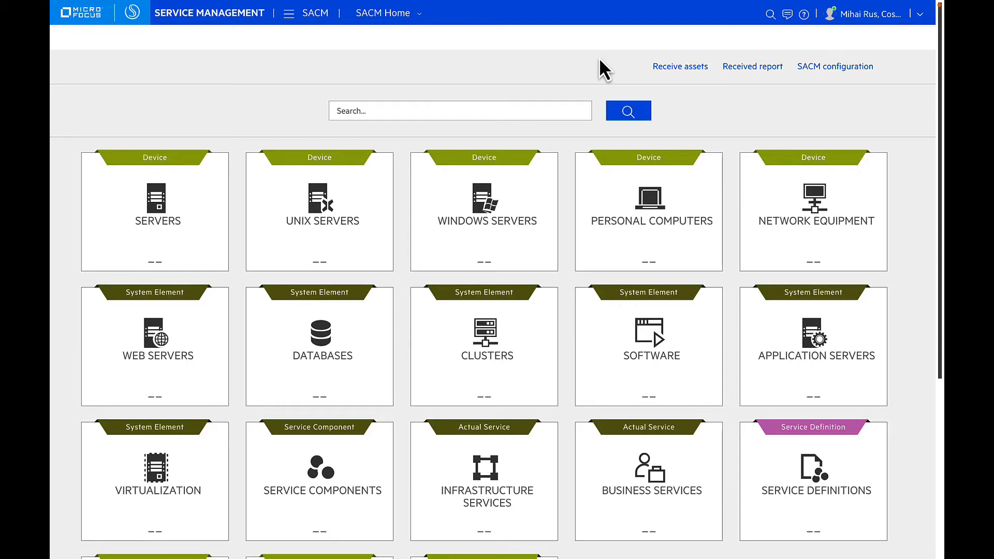
- Go to the SACM Devices area and expand serv23sd122's Warranty and maintenance section
left_click(383, 12)
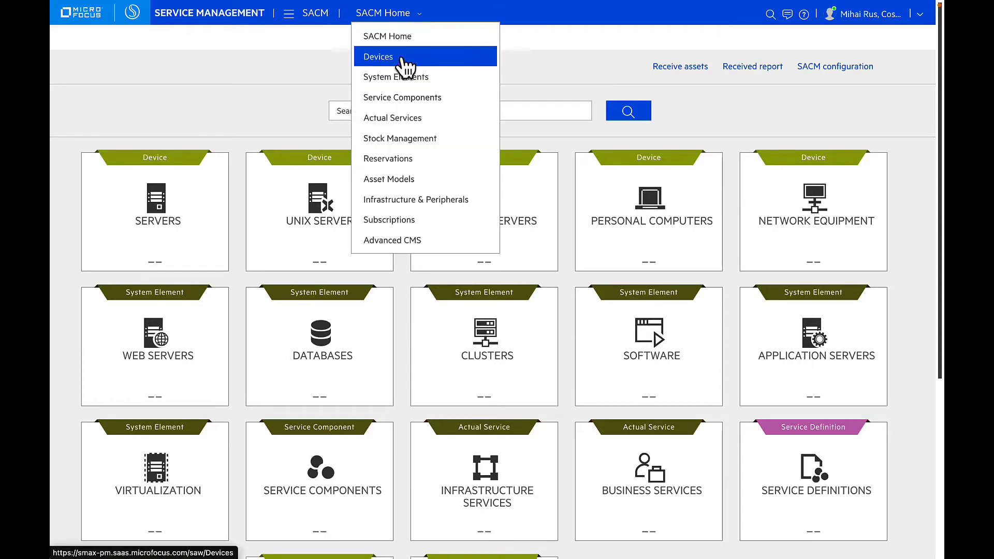
left_click(378, 57)
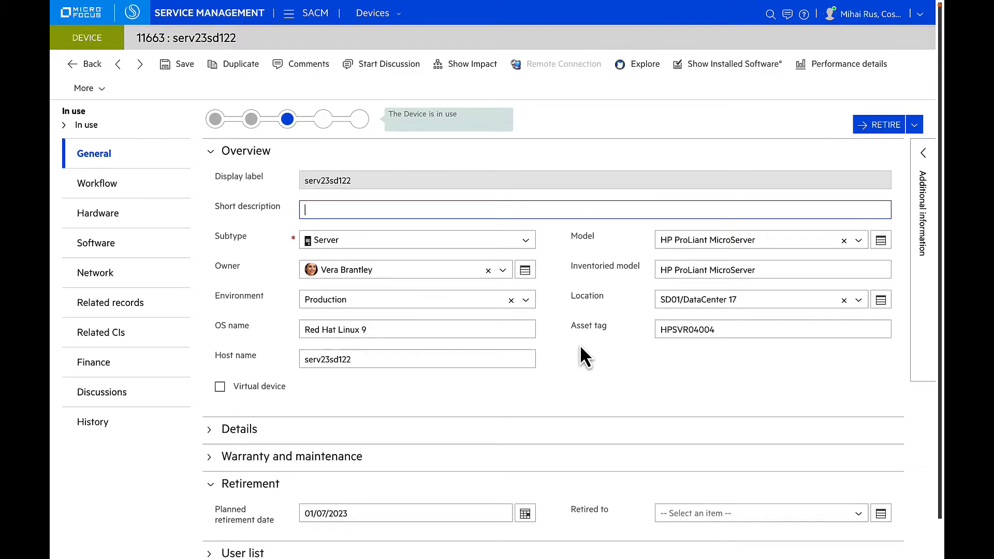
mouse_move(643, 380)
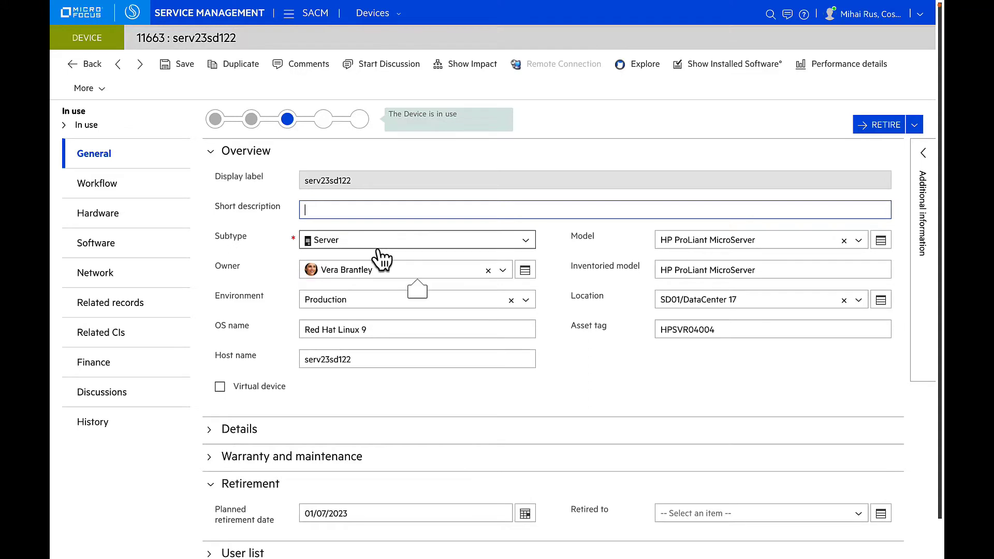
mouse_move(697, 247)
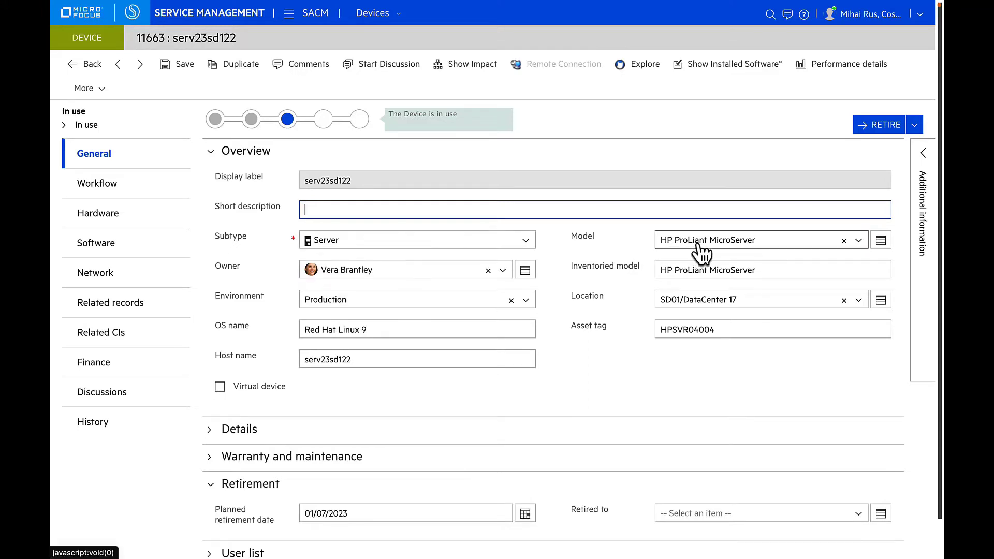
mouse_move(707, 239)
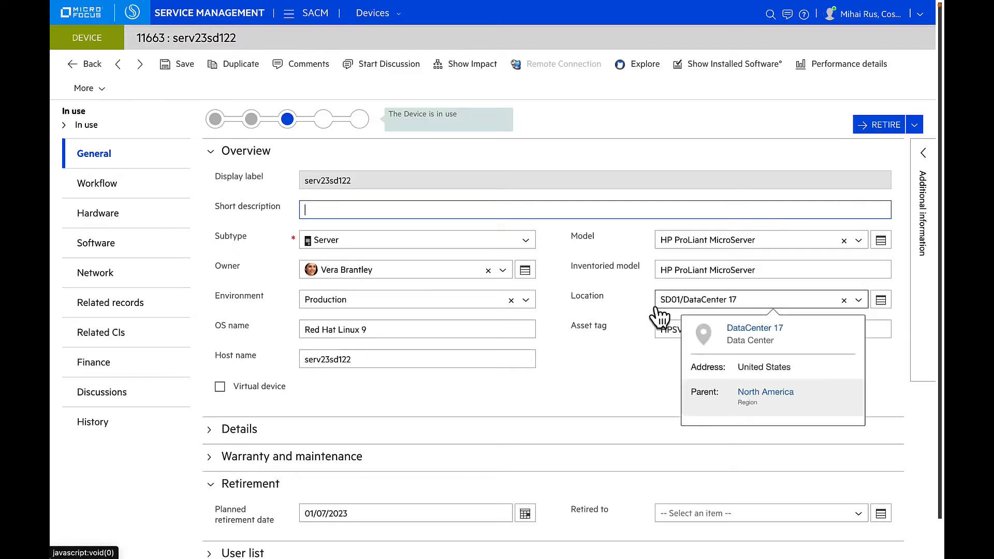
mouse_move(265, 389)
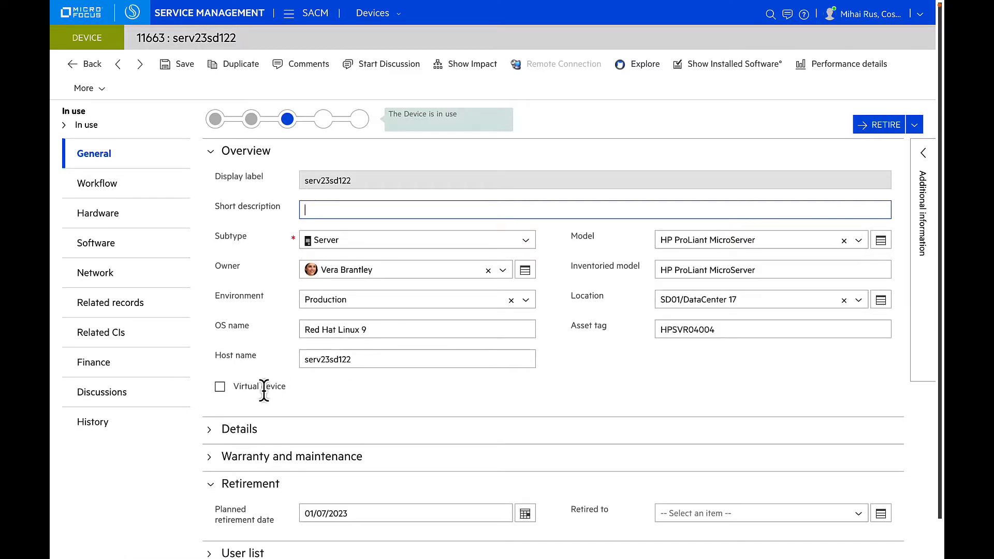
scroll("down", 3)
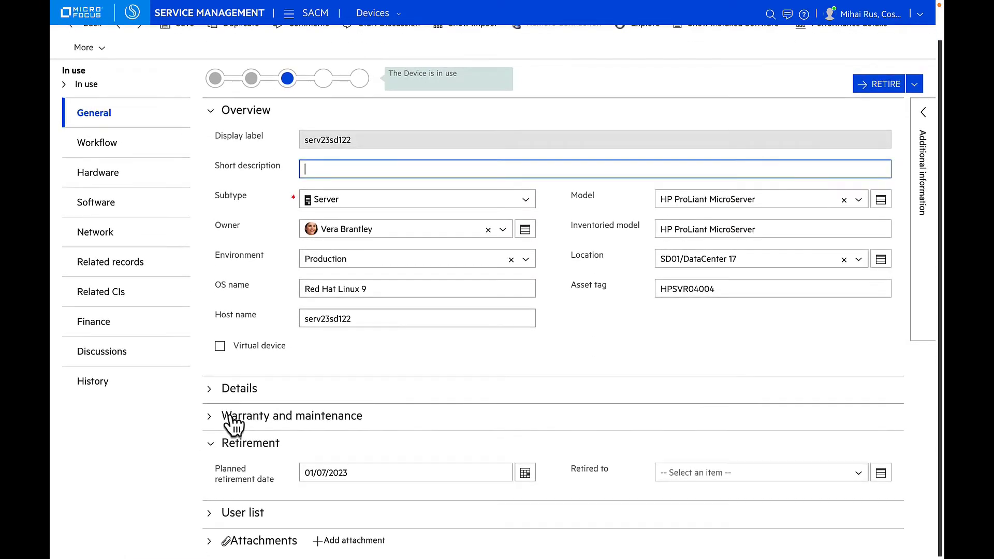
left_click(209, 415)
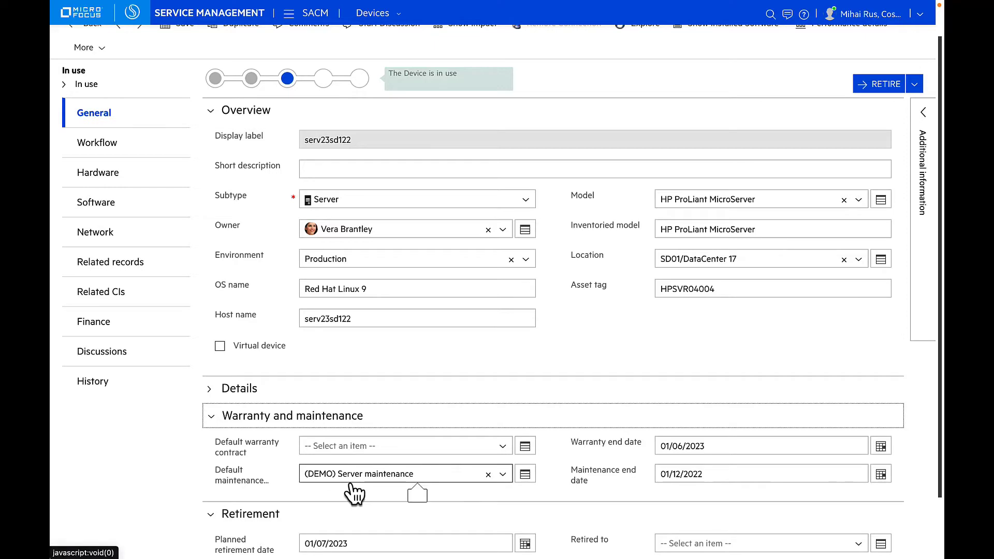
mouse_move(732, 498)
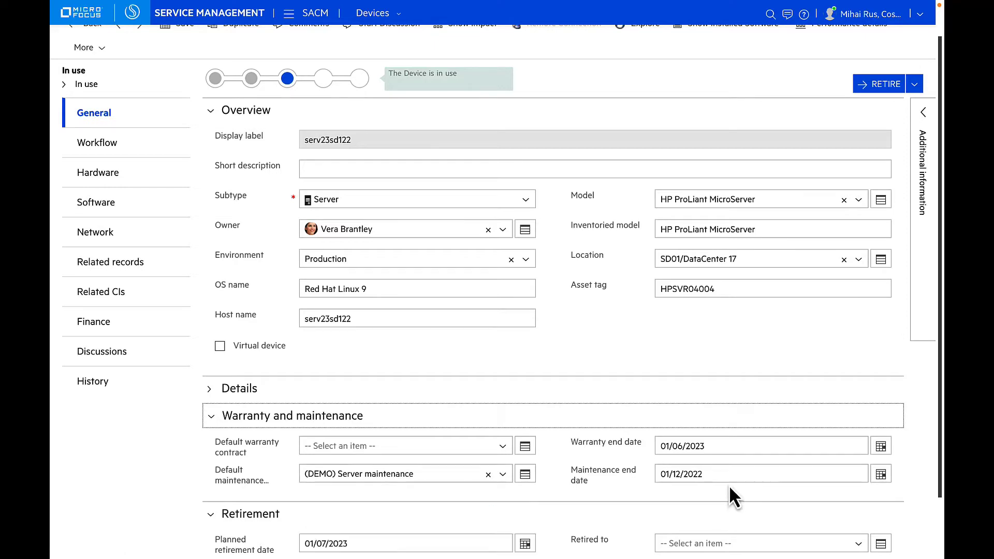
- Expand the device's User list section further down the form
scroll("down", 3)
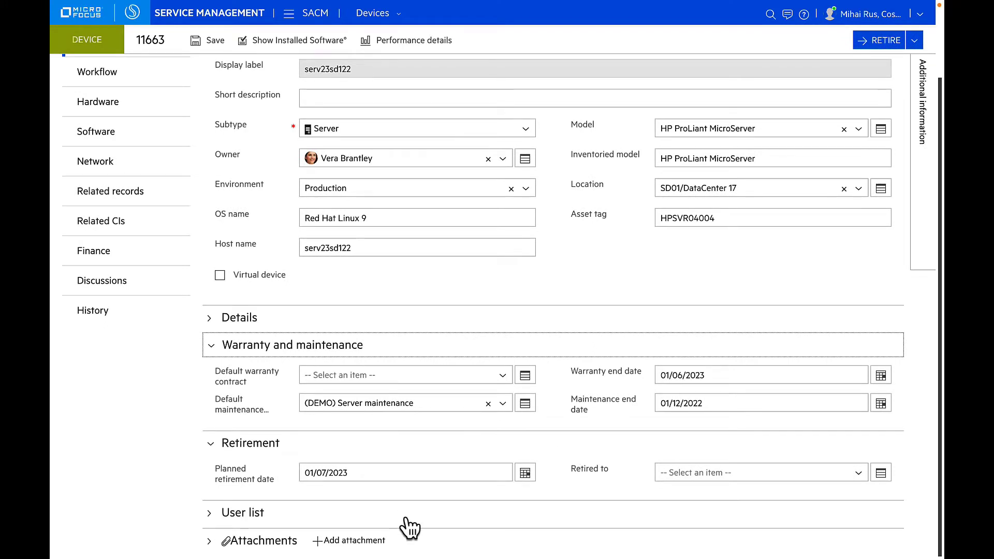
left_click(242, 512)
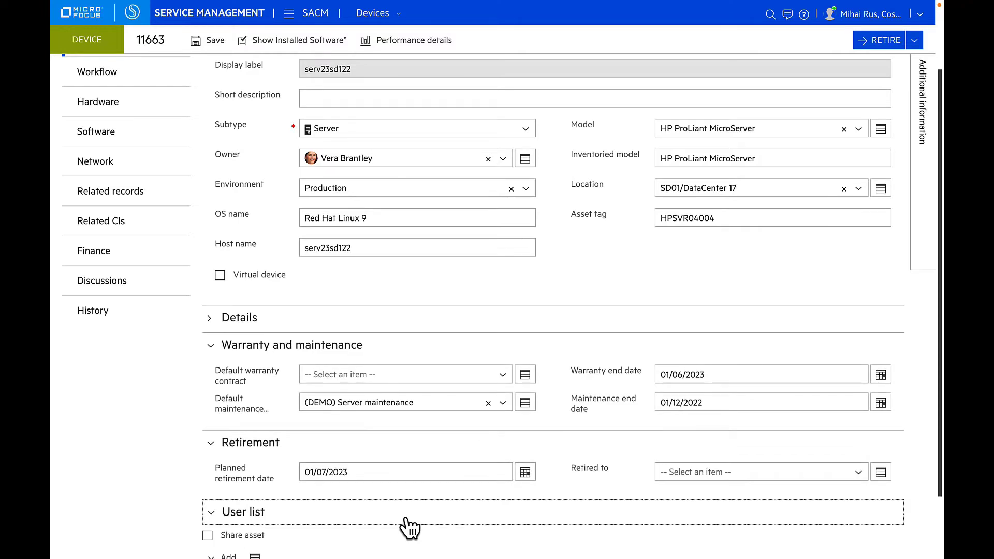
scroll("down", 3)
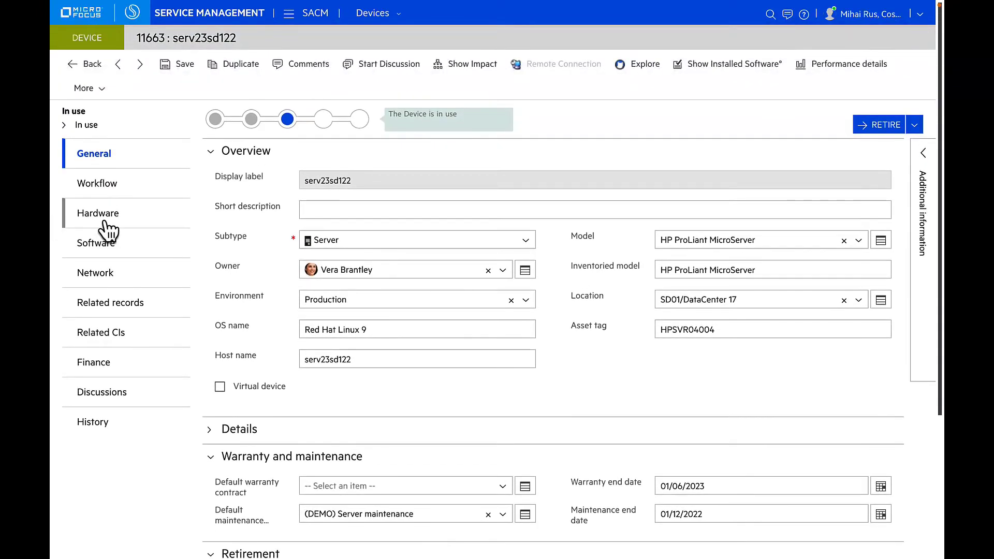
- Review serv23sd122's hardware, software, lifecycle workflow and network details, ending on the related CIs topology
left_click(98, 214)
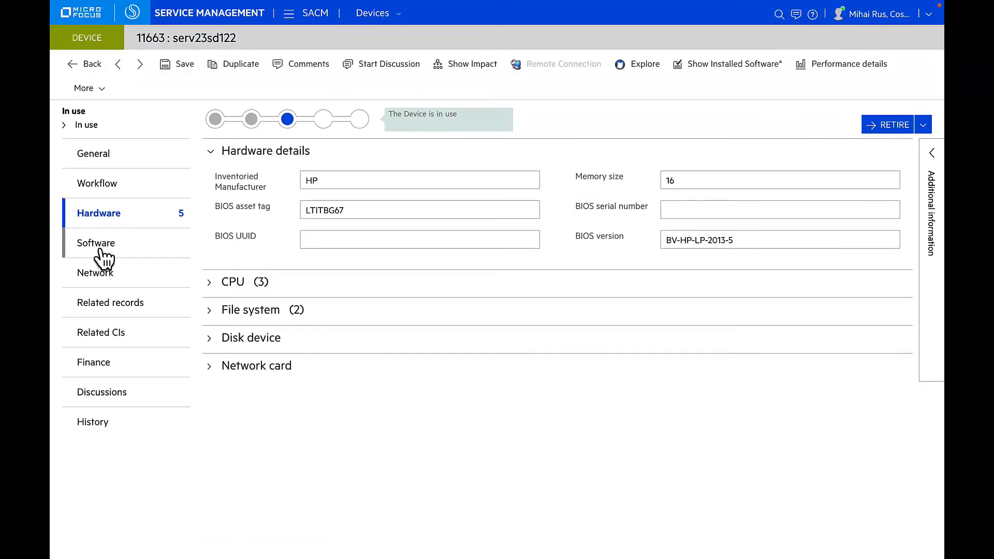
left_click(95, 242)
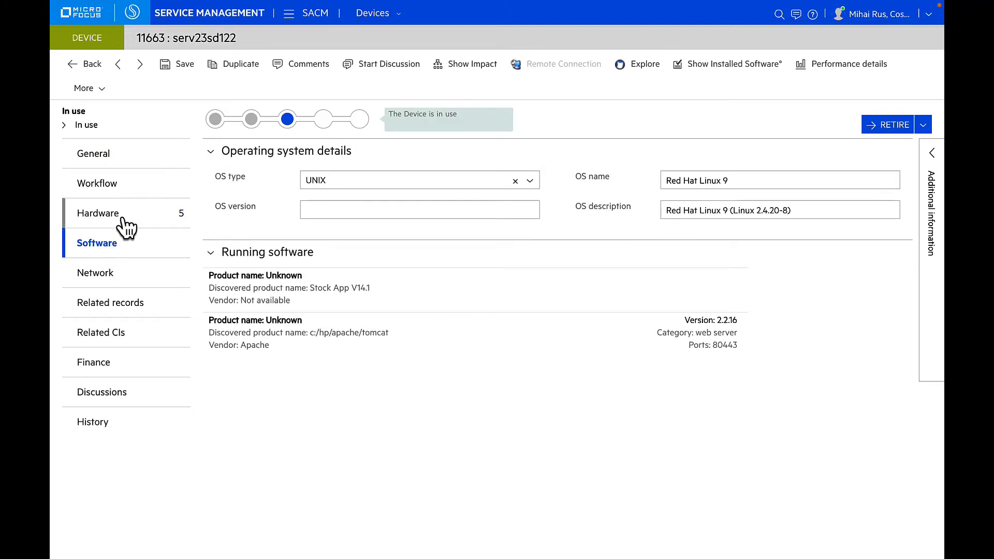
left_click(98, 183)
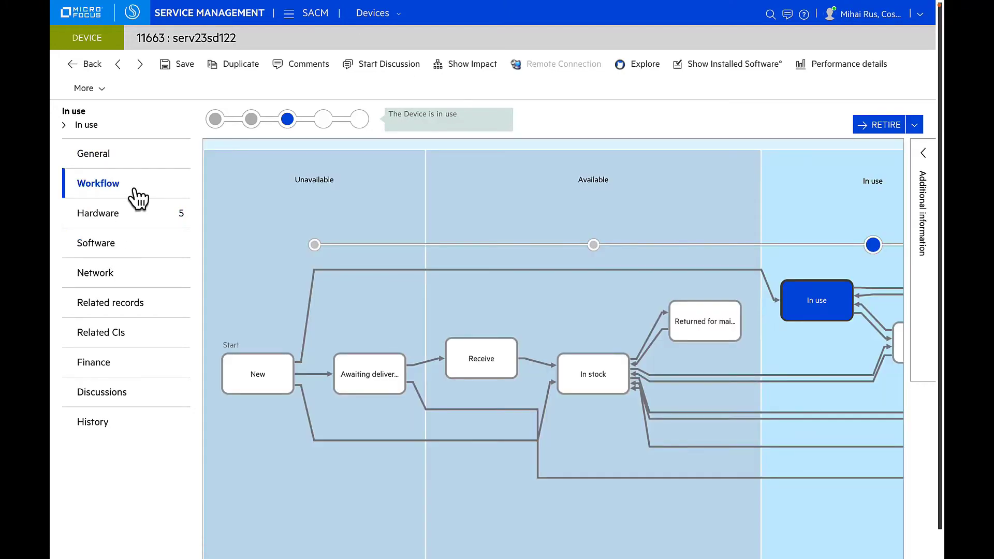
mouse_move(469, 332)
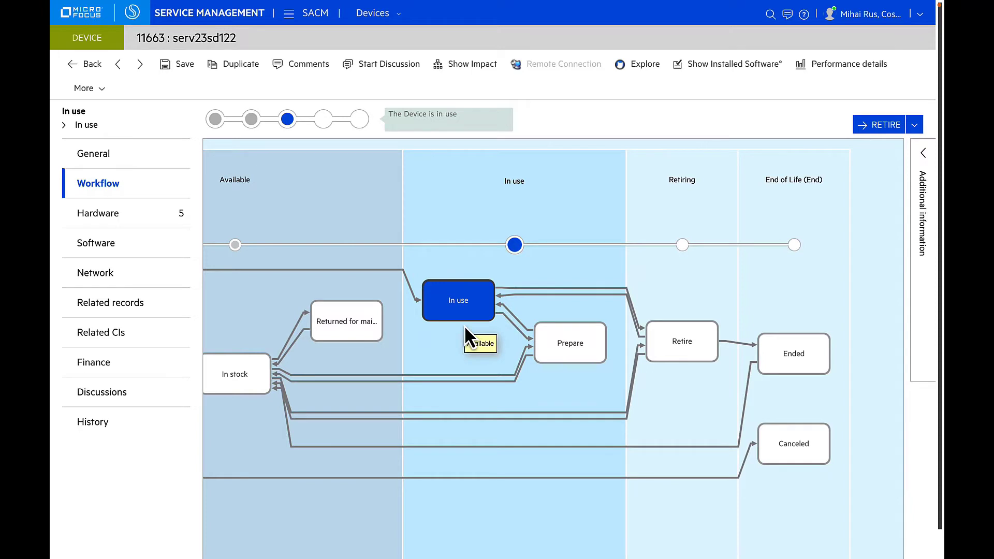
mouse_move(485, 281)
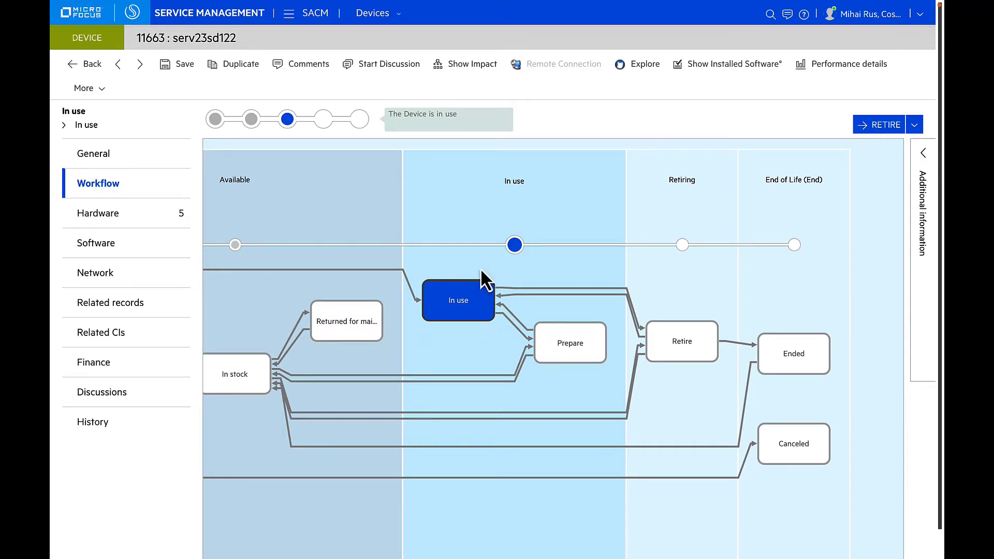
mouse_move(488, 371)
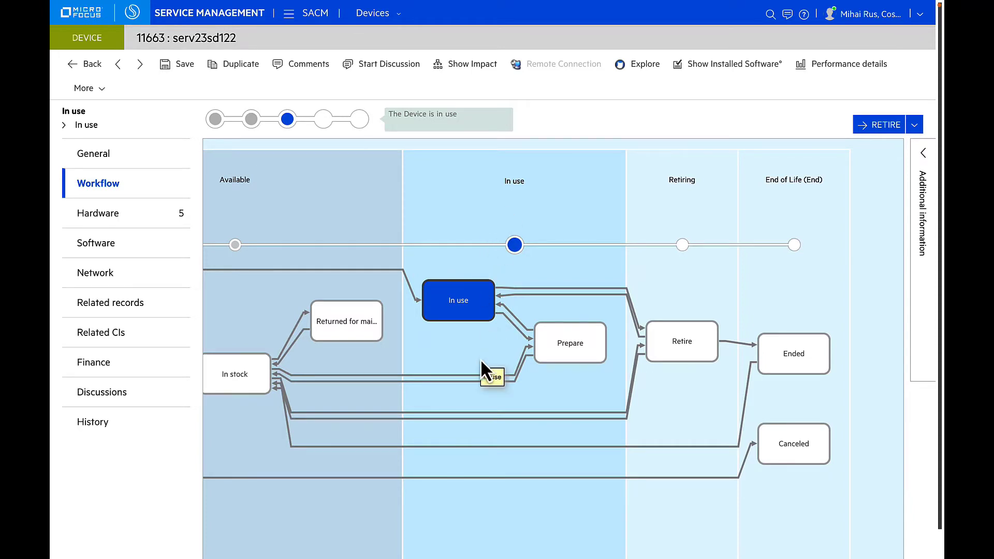
mouse_move(466, 336)
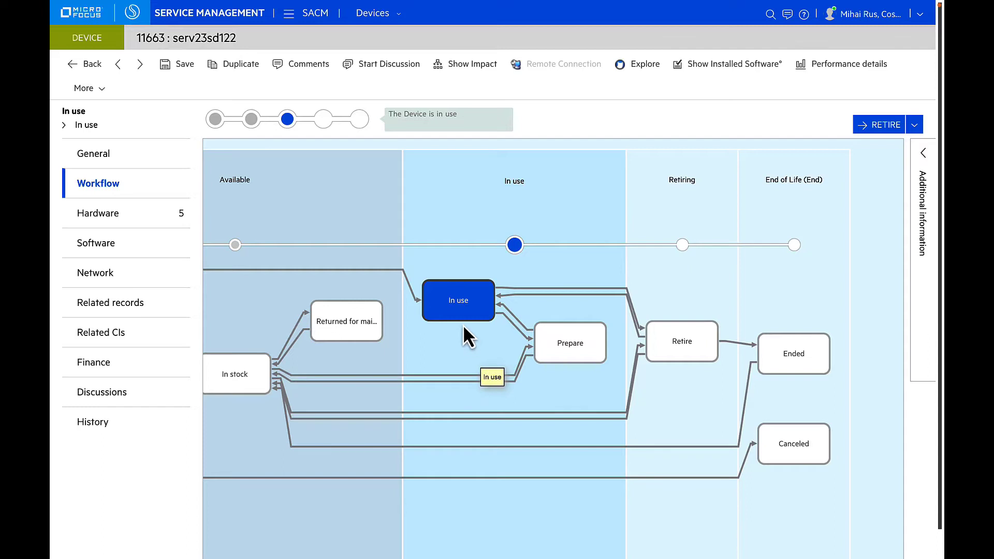
mouse_move(620, 292)
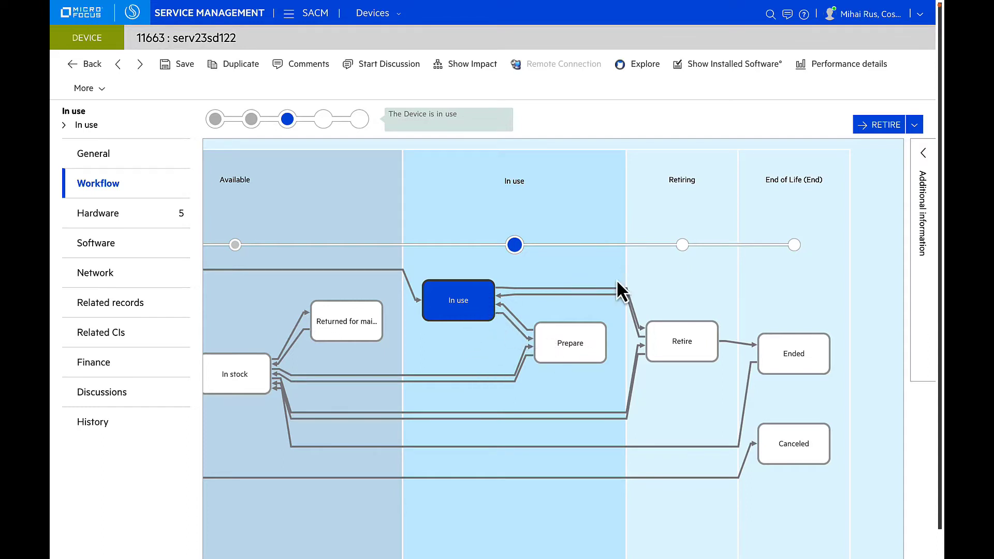
left_click(95, 273)
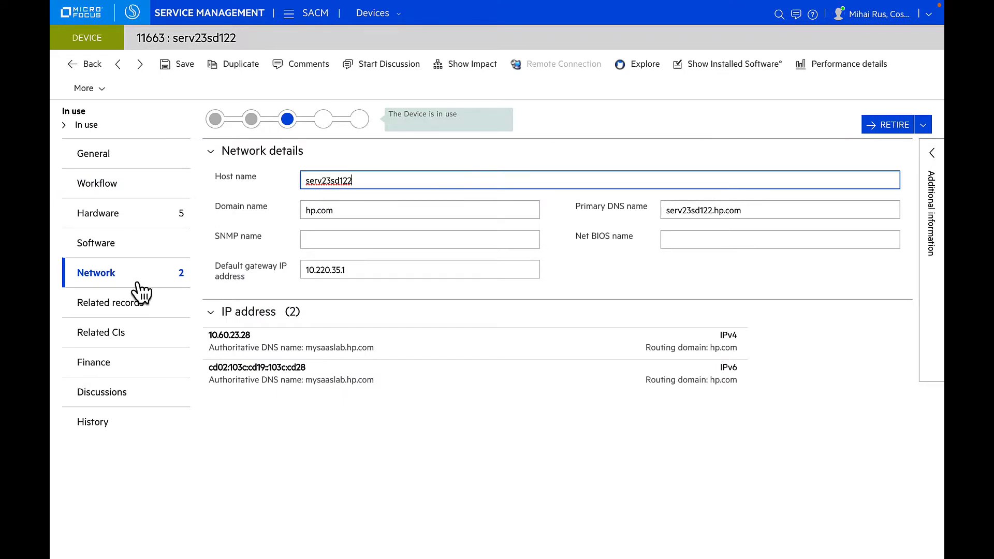
left_click(102, 332)
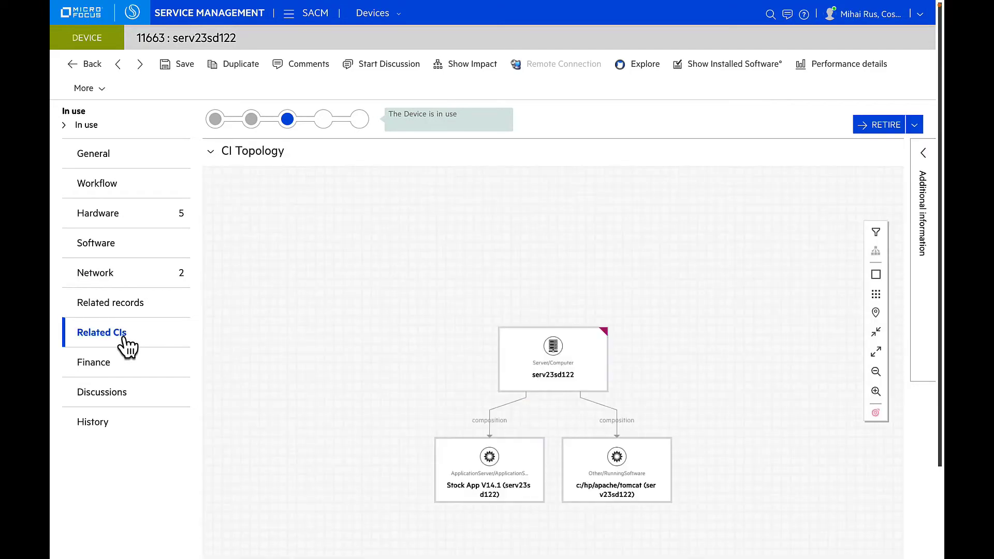
- Show the device's finance details, keeping Purchase as acquisition type, with focus in the Invoice number field
left_click(94, 363)
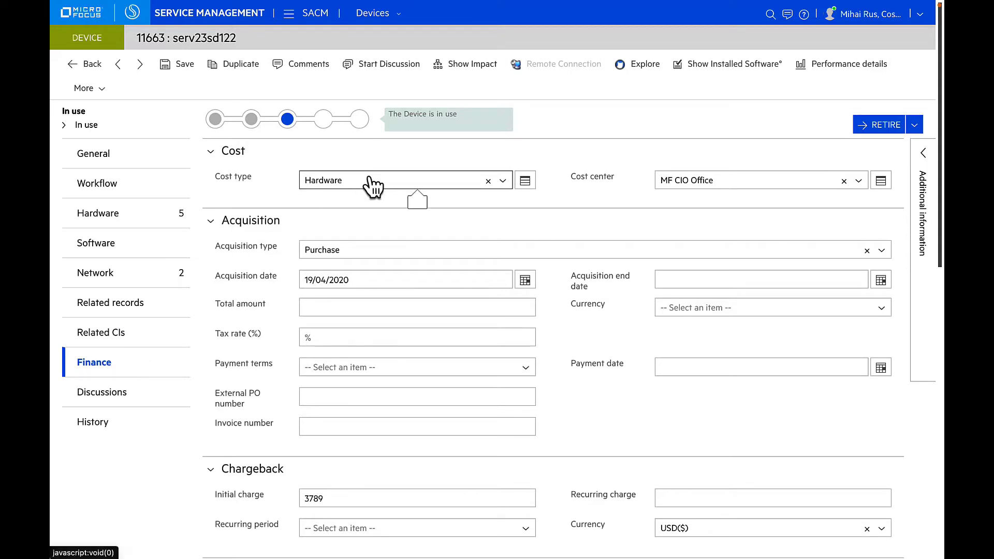
mouse_move(748, 185)
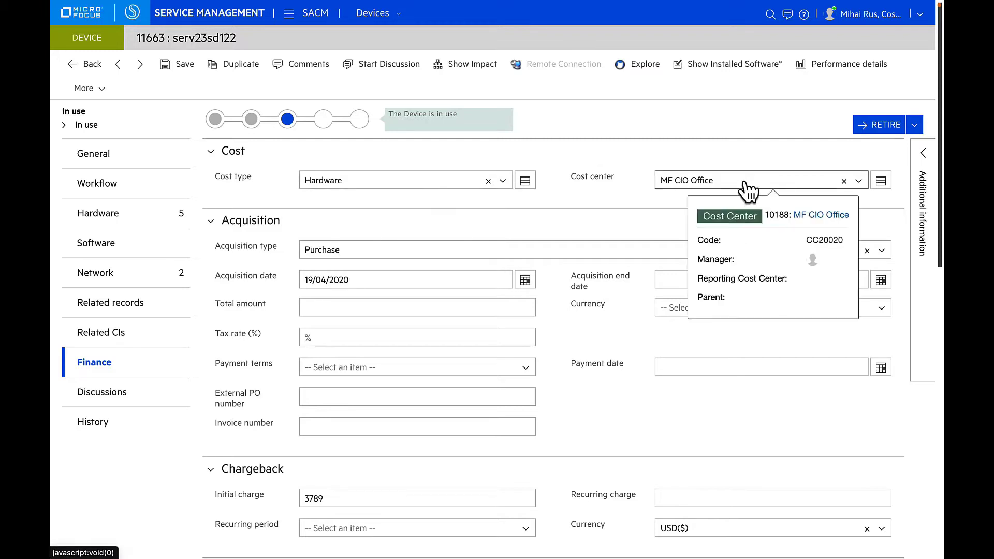
mouse_move(286, 228)
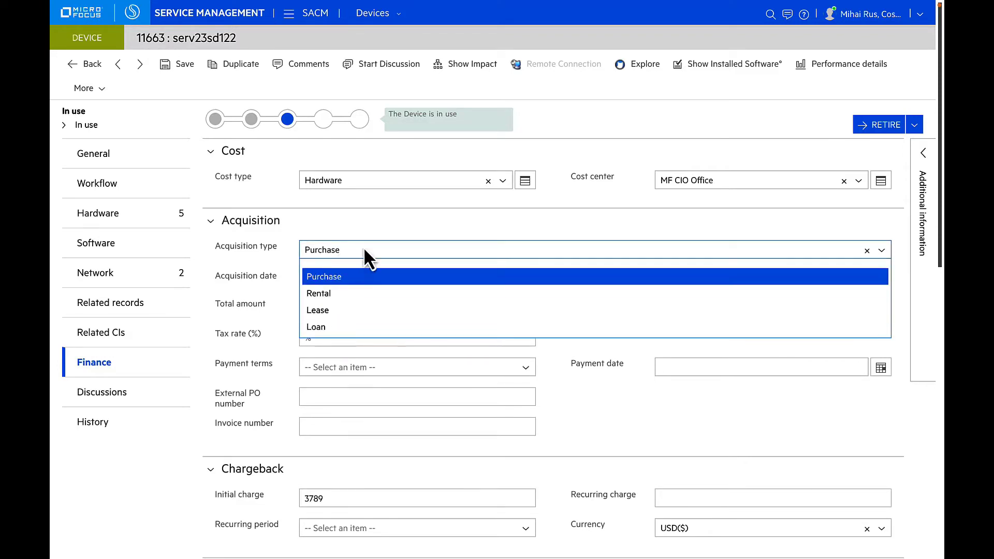
left_click(324, 276)
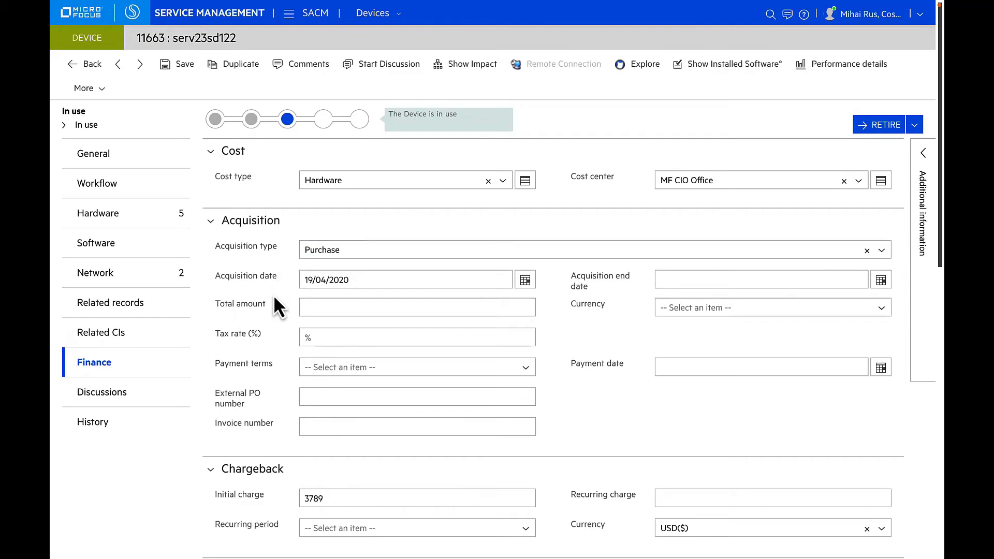
mouse_move(275, 366)
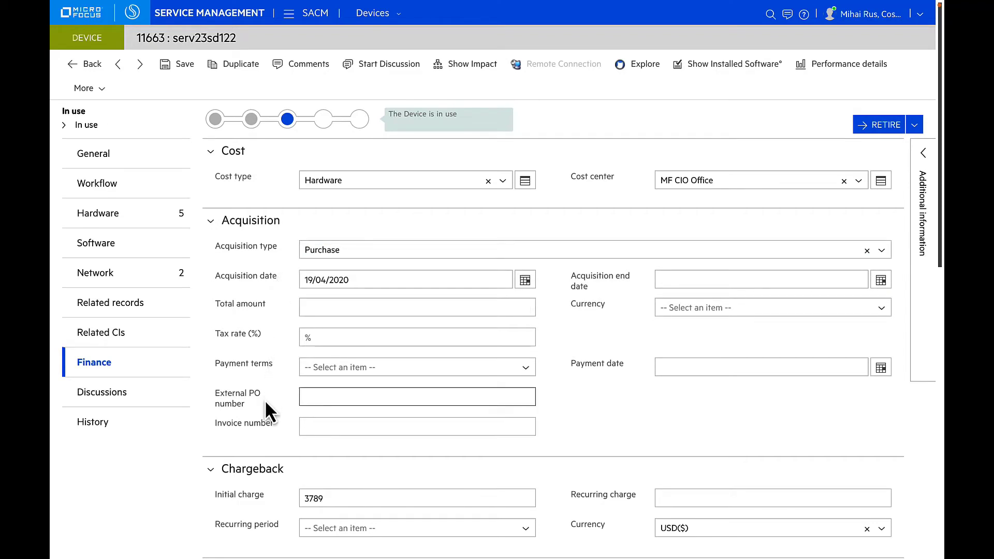
mouse_move(676, 415)
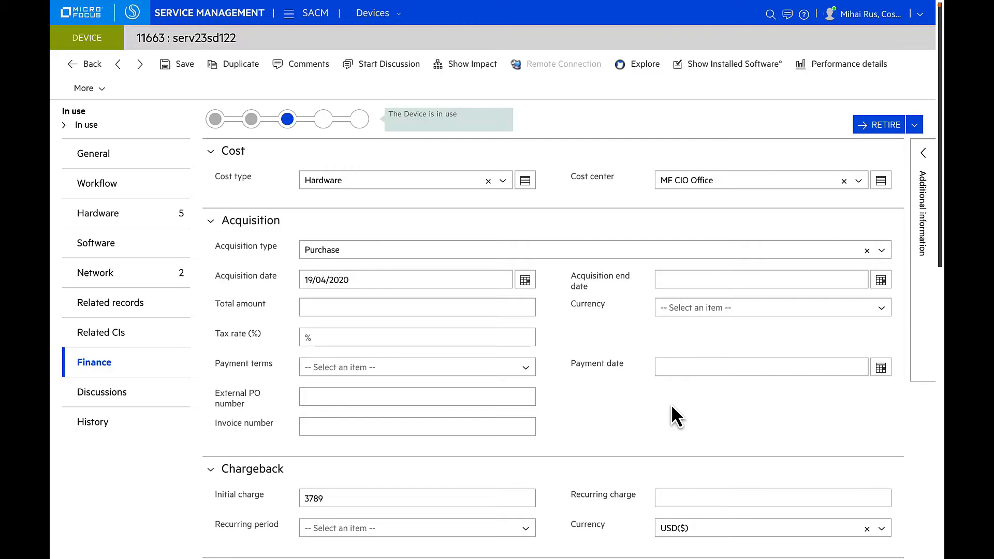
left_click(416, 425)
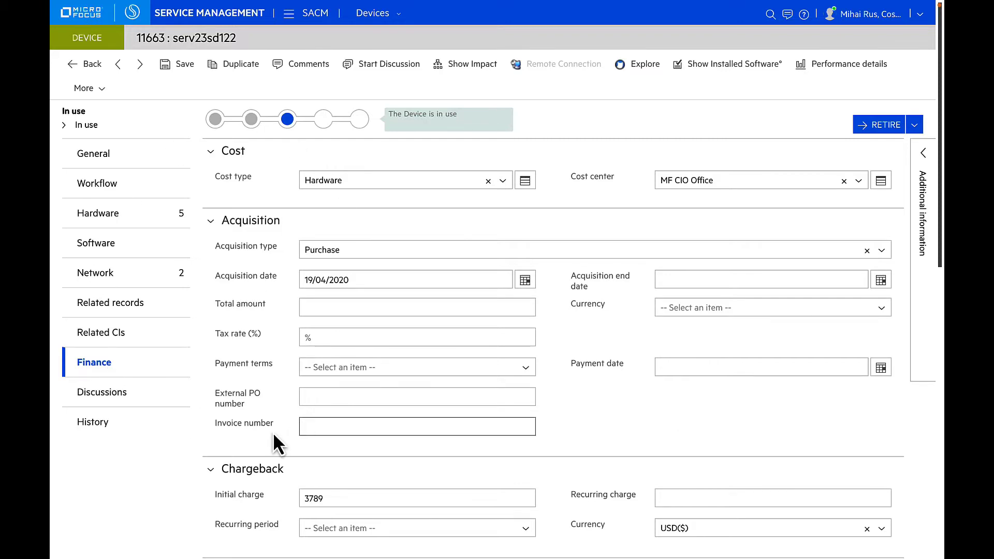
scroll("down", 3)
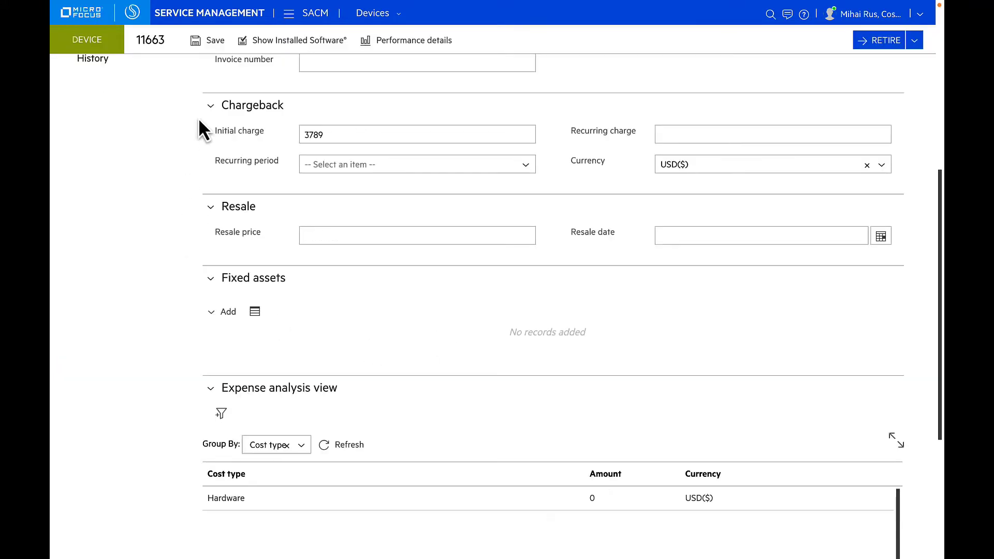
mouse_move(282, 193)
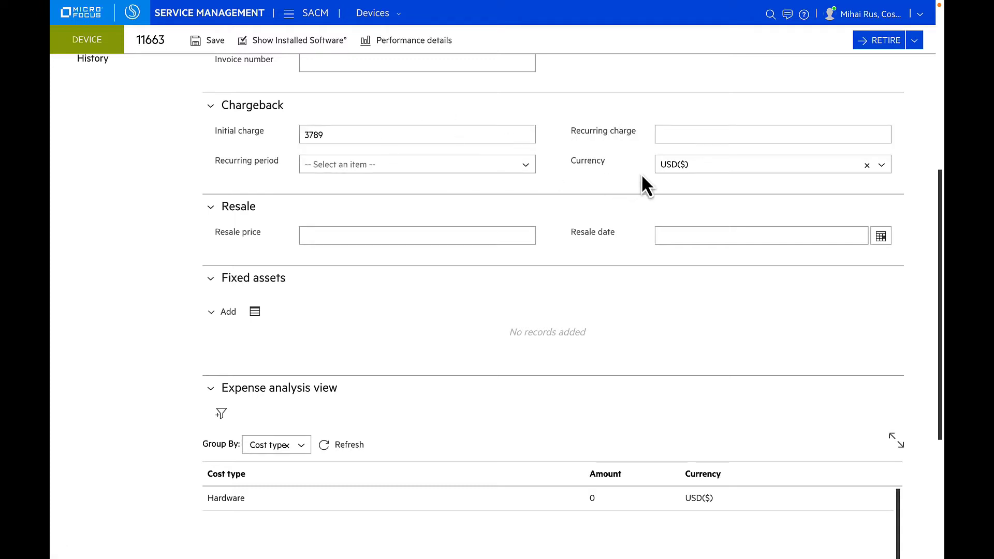
scroll("down", 3)
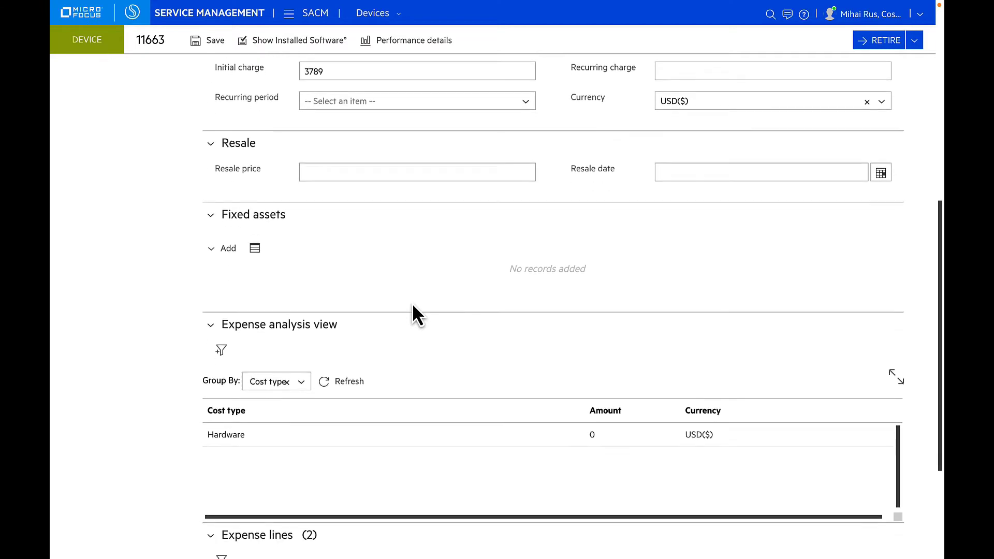
scroll("down", 3)
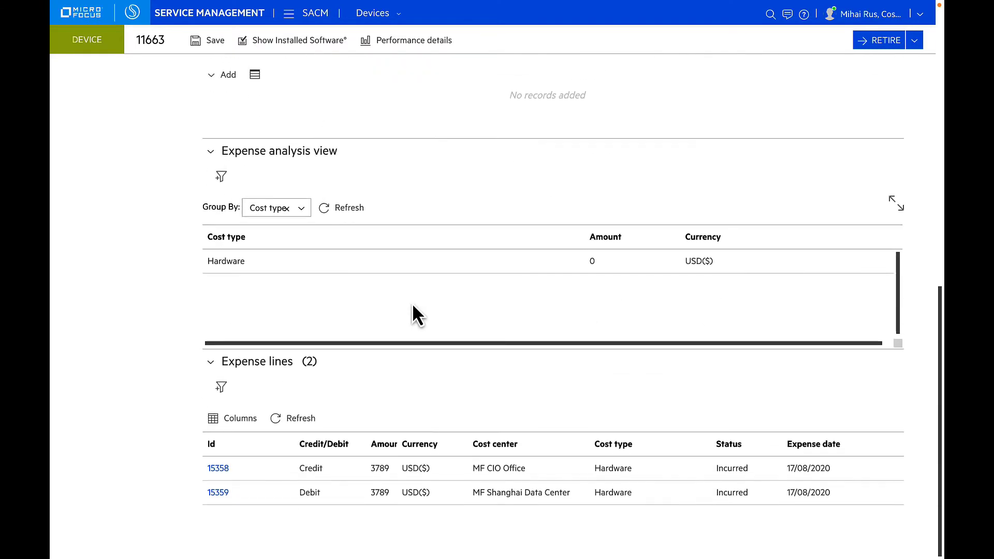
mouse_move(333, 532)
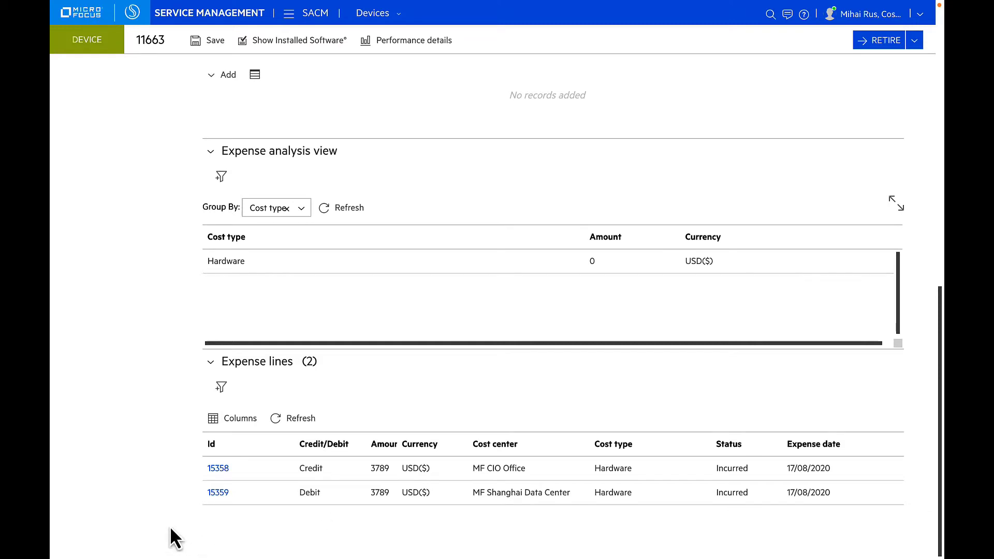
mouse_move(441, 445)
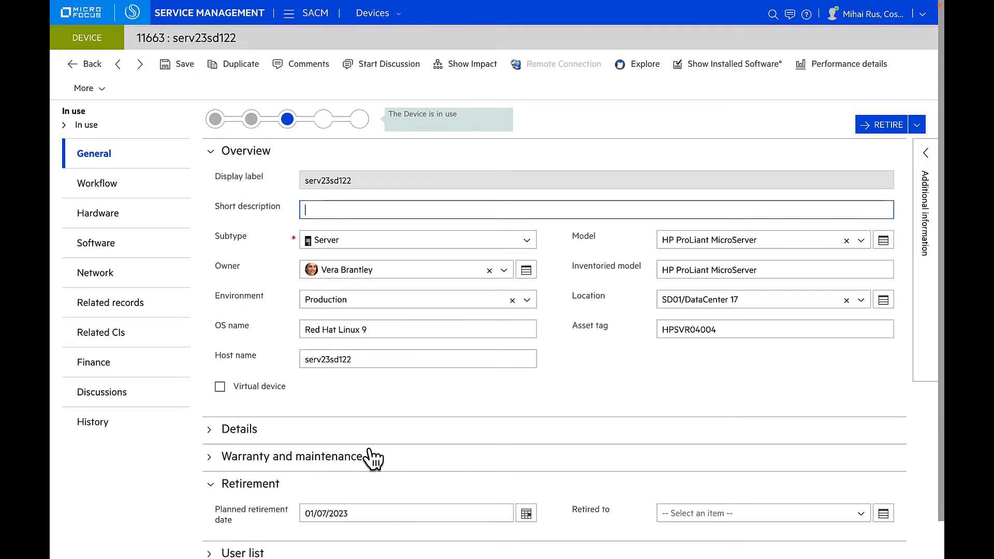
mouse_move(351, 470)
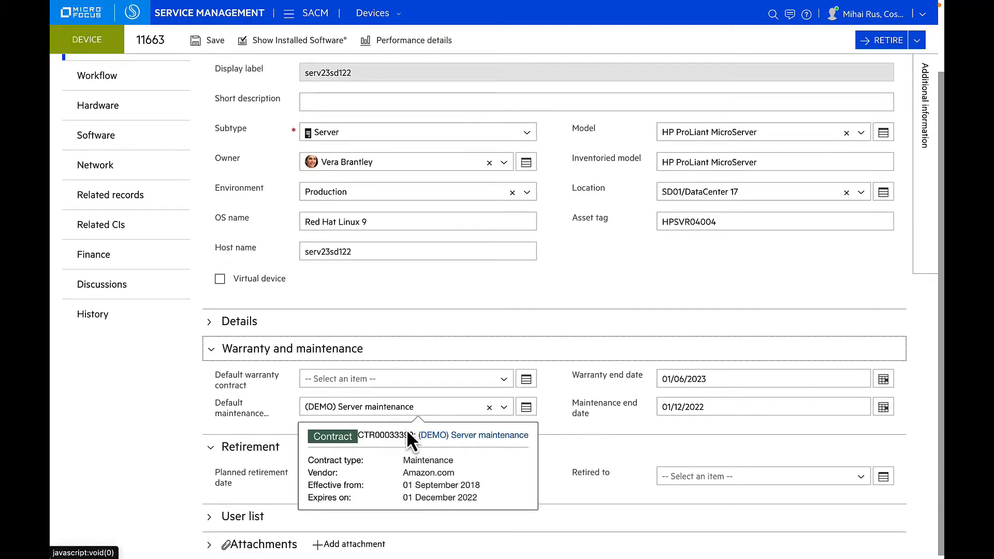
- Follow the default maintenance contract link to the (DEMO) Server maintenance contract CTR00033399
left_click(477, 435)
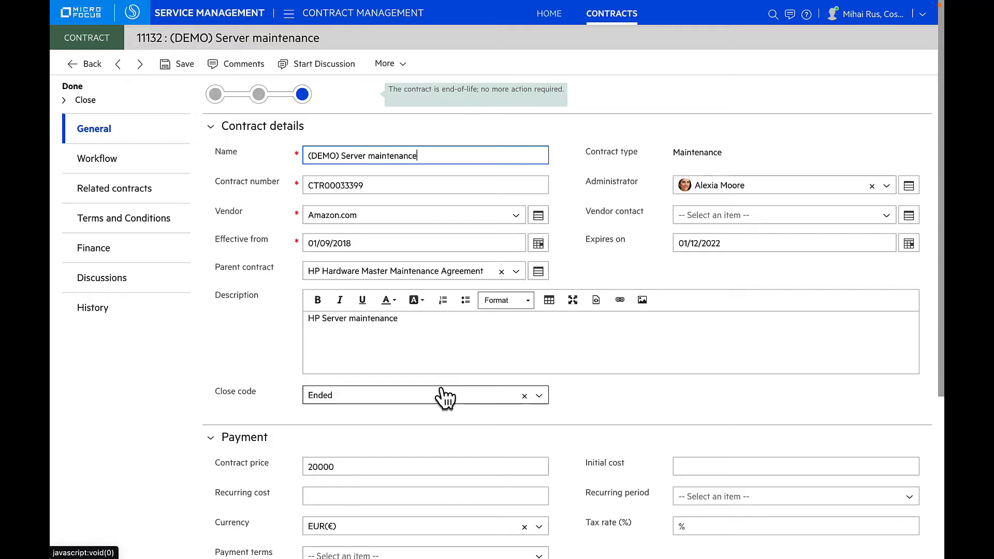
- Review the contract's workflow, related contracts as a tree, terms and conditions, ending on its empty expense lines
left_click(98, 159)
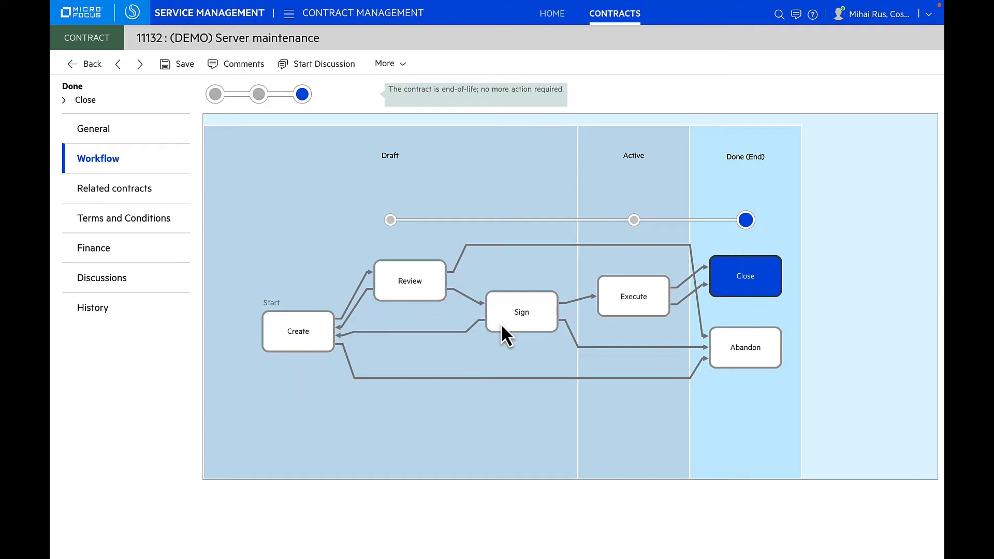
mouse_move(776, 361)
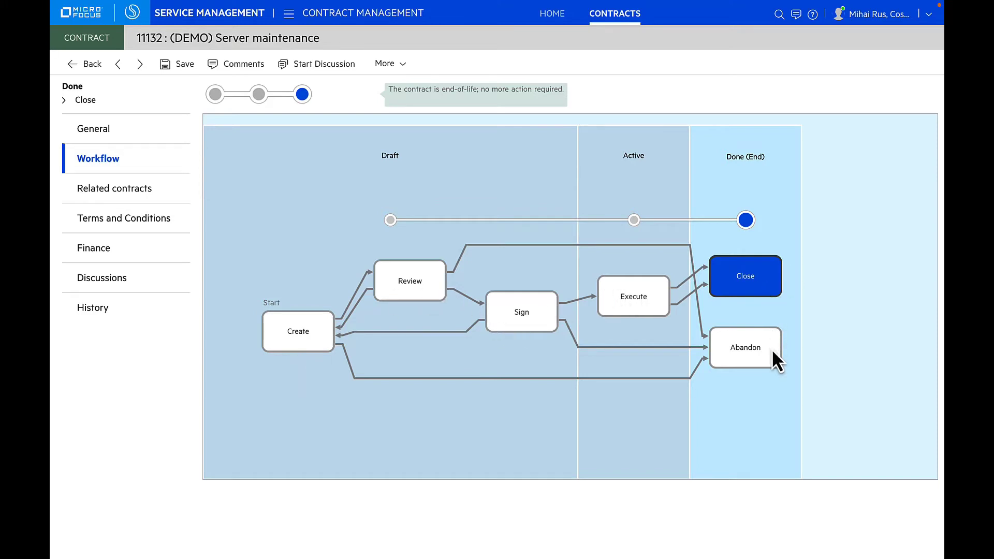
left_click(115, 188)
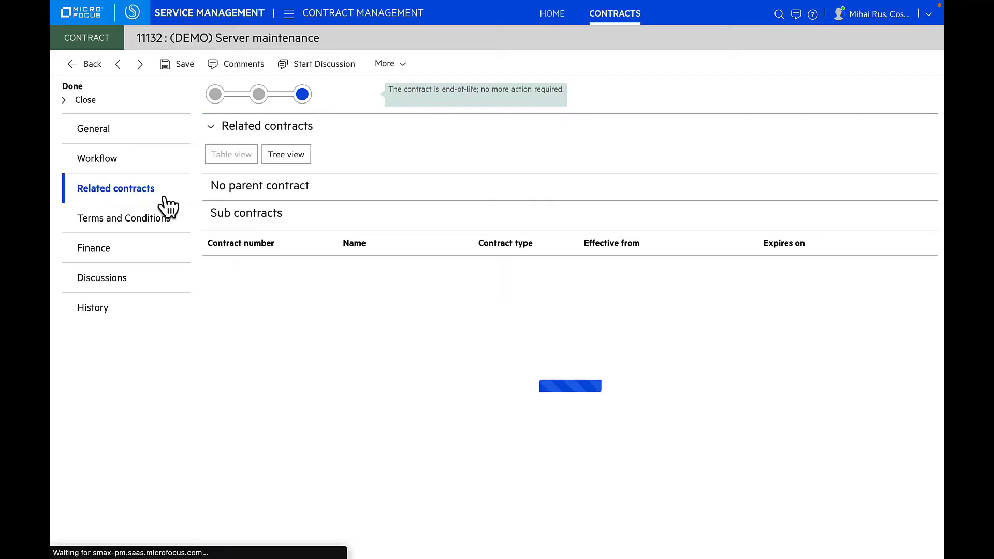
left_click(286, 154)
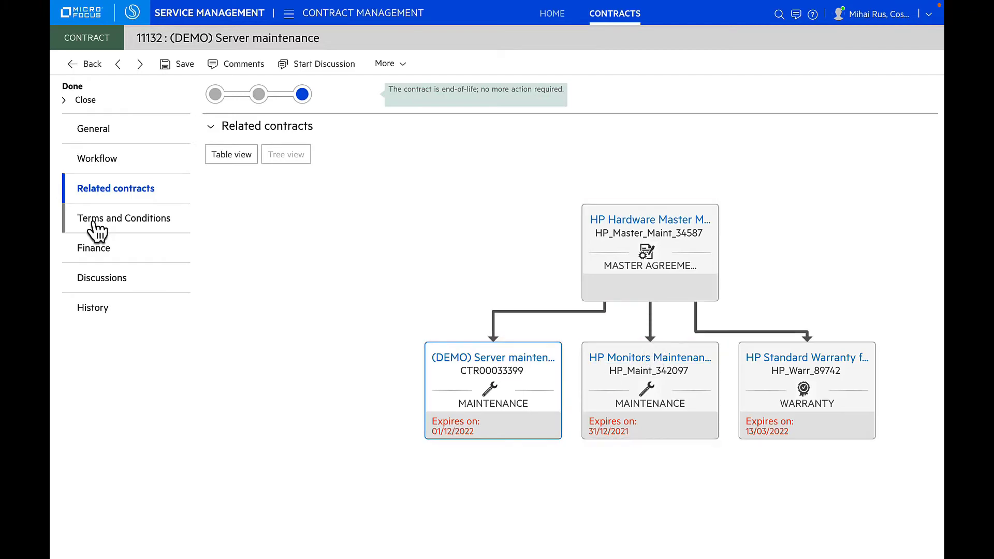
left_click(124, 218)
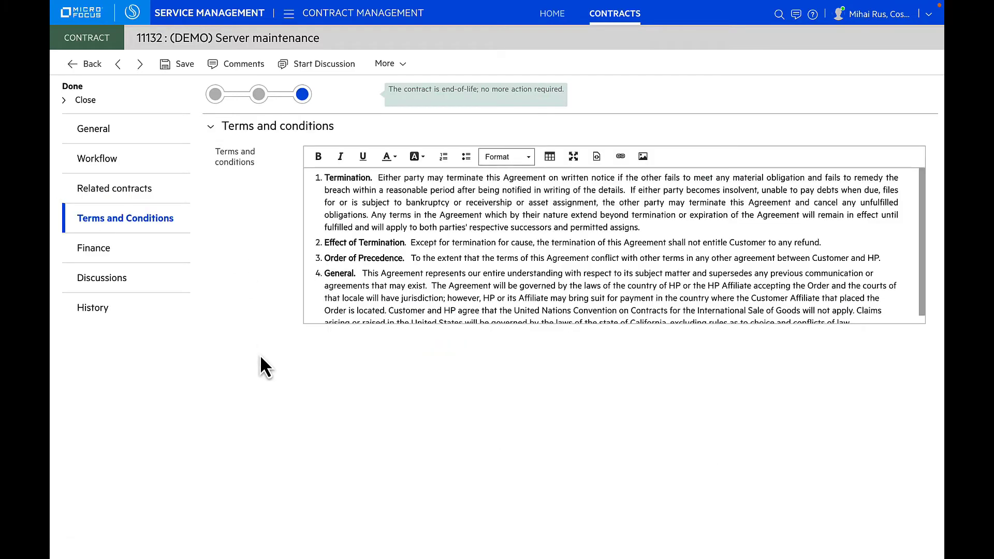
left_click(93, 248)
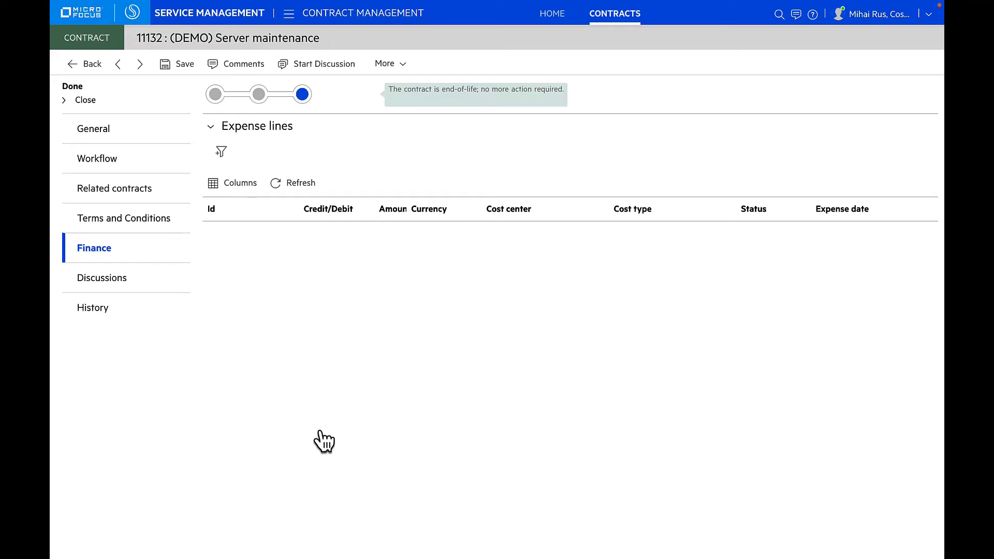
mouse_move(92, 129)
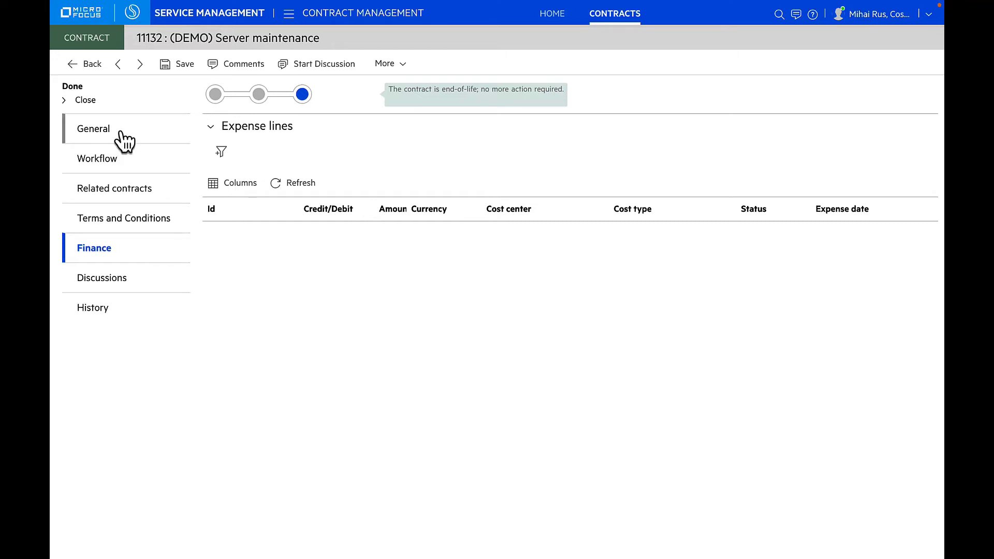
- From the contract's general details, follow the Vendor link to the Amazon.com company record
left_click(92, 128)
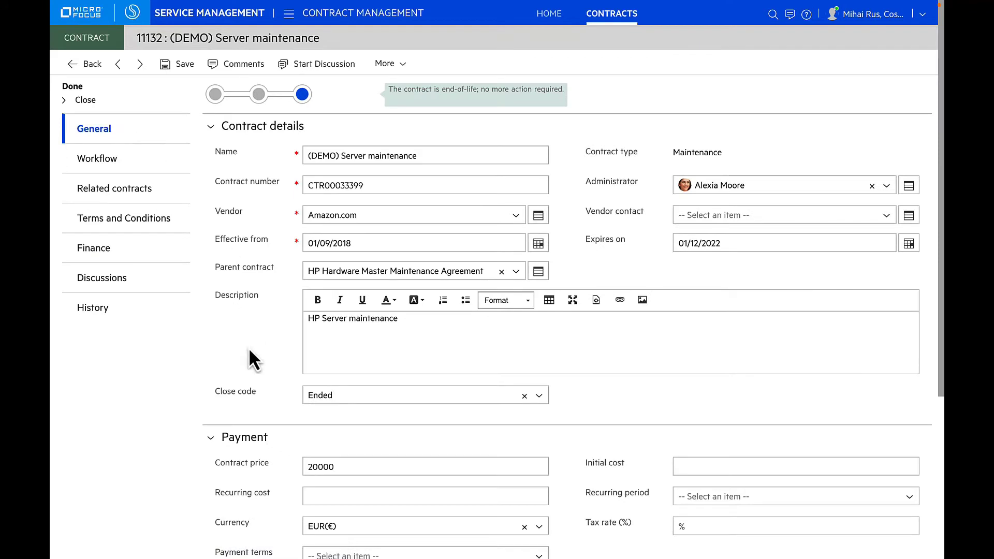
mouse_move(387, 225)
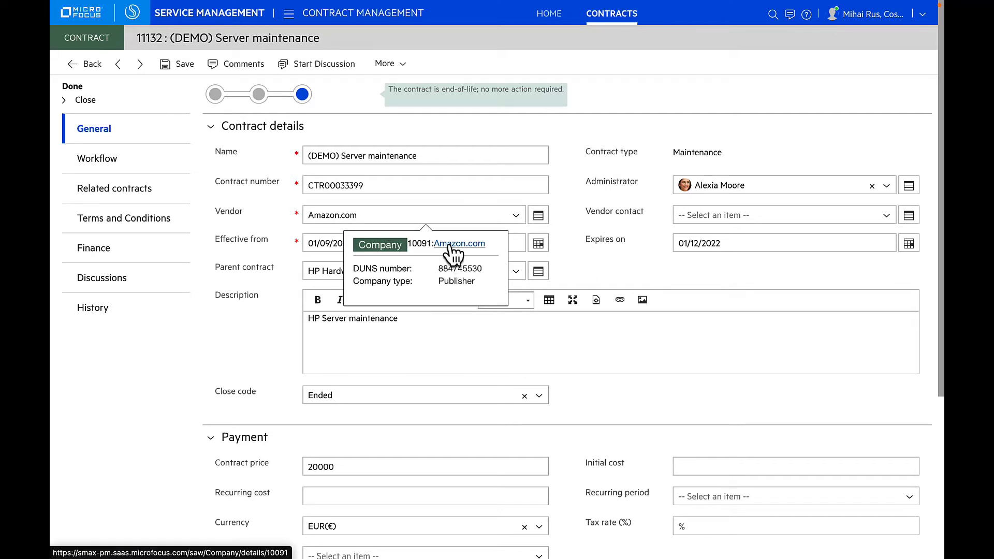
left_click(459, 244)
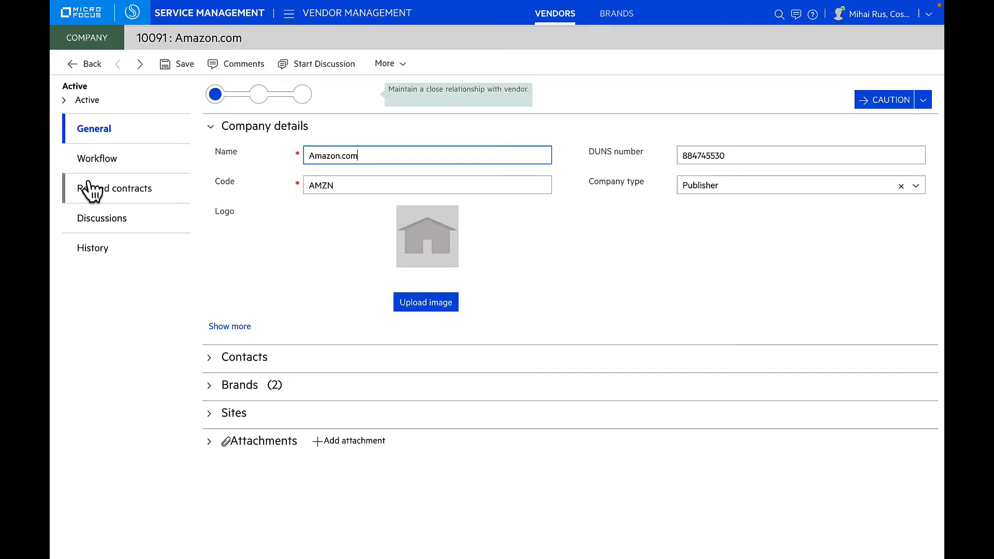
- Review Amazon.com's workflow and brands (KINDLE, AWS), then list its related contracts
left_click(97, 158)
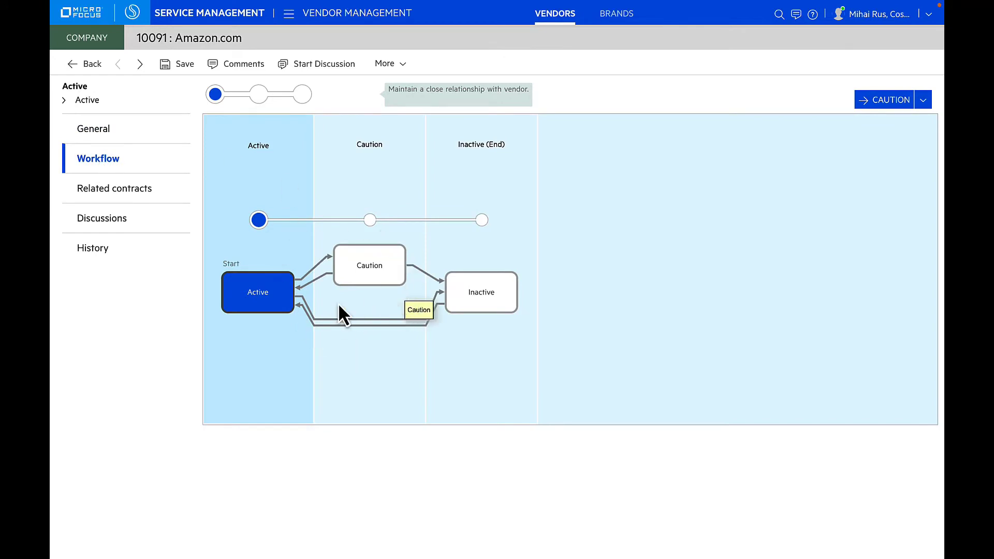
mouse_move(366, 281)
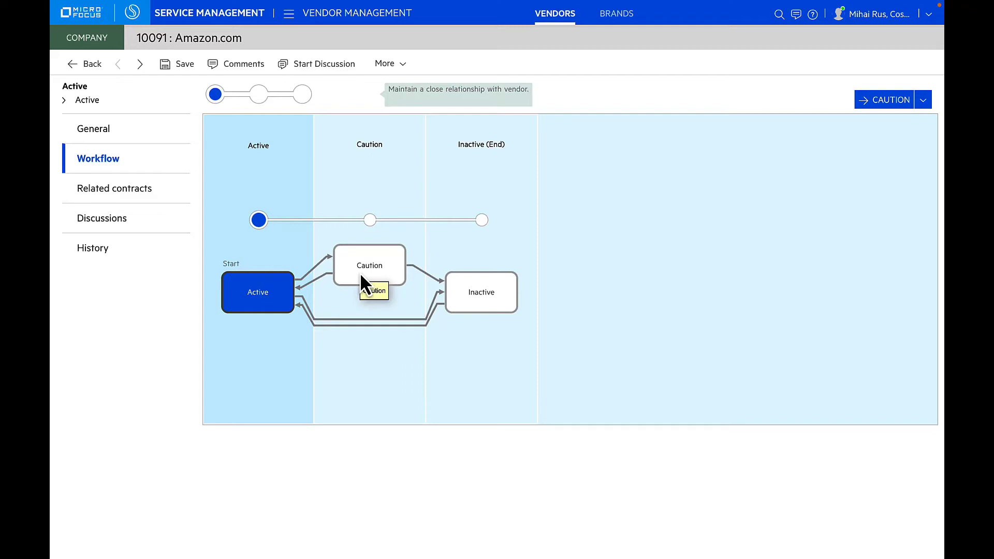
mouse_move(456, 322)
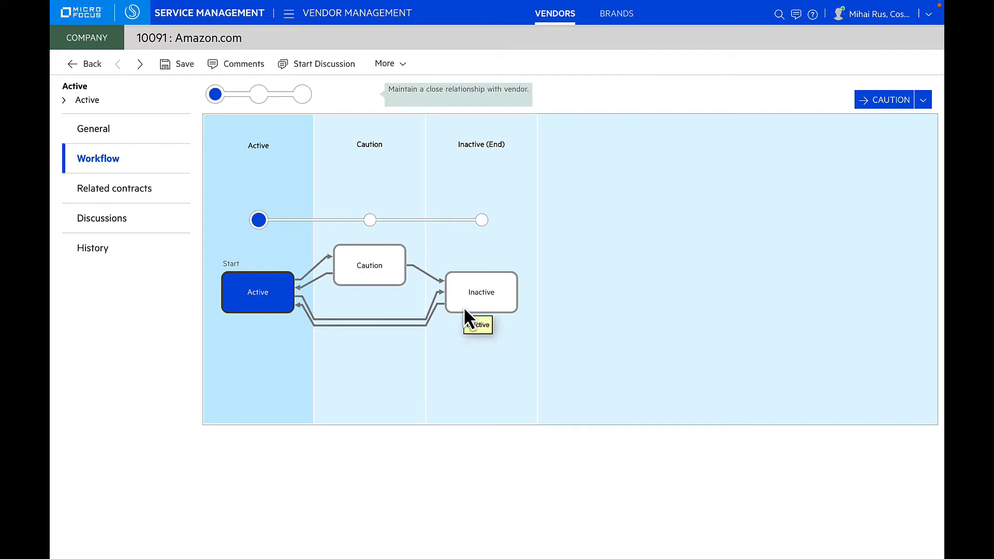
left_click(93, 128)
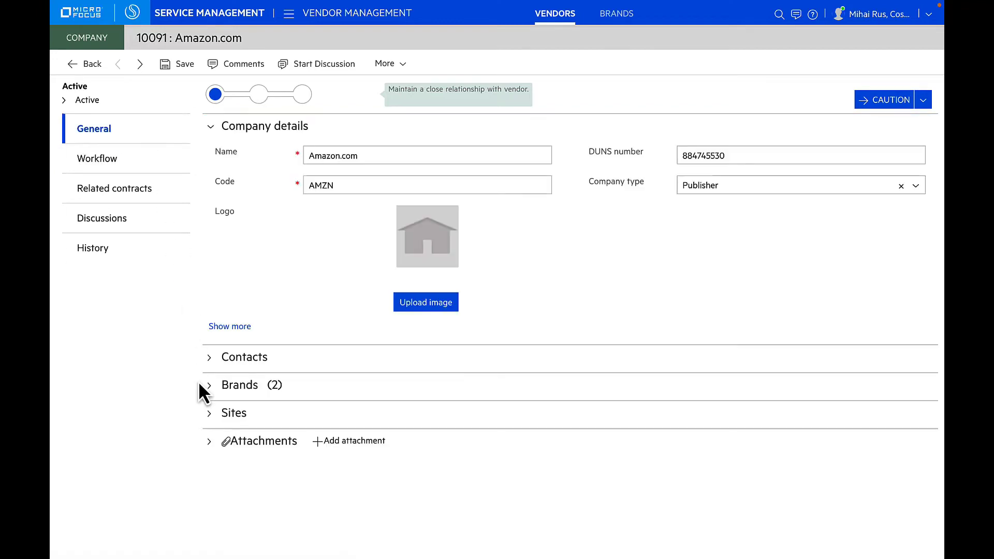
left_click(208, 385)
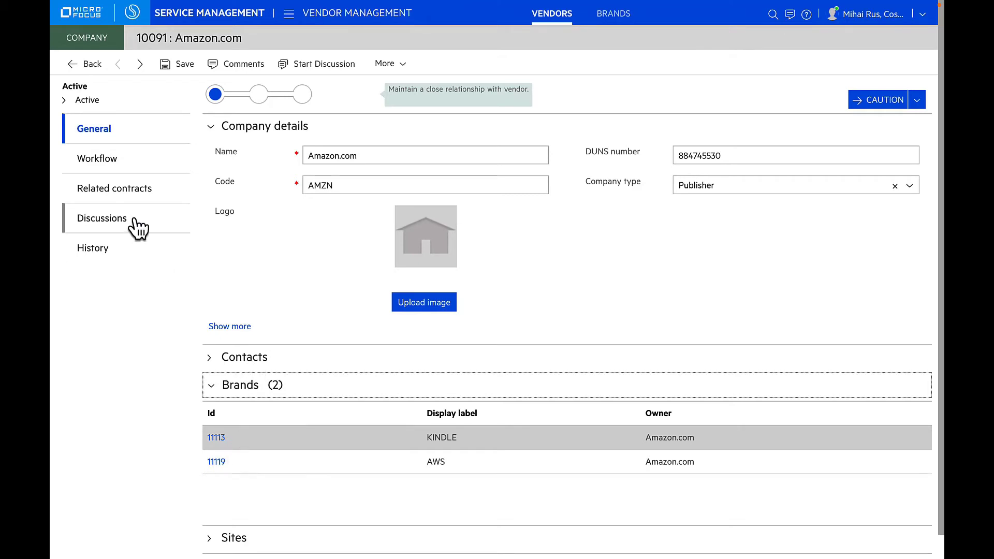
left_click(115, 188)
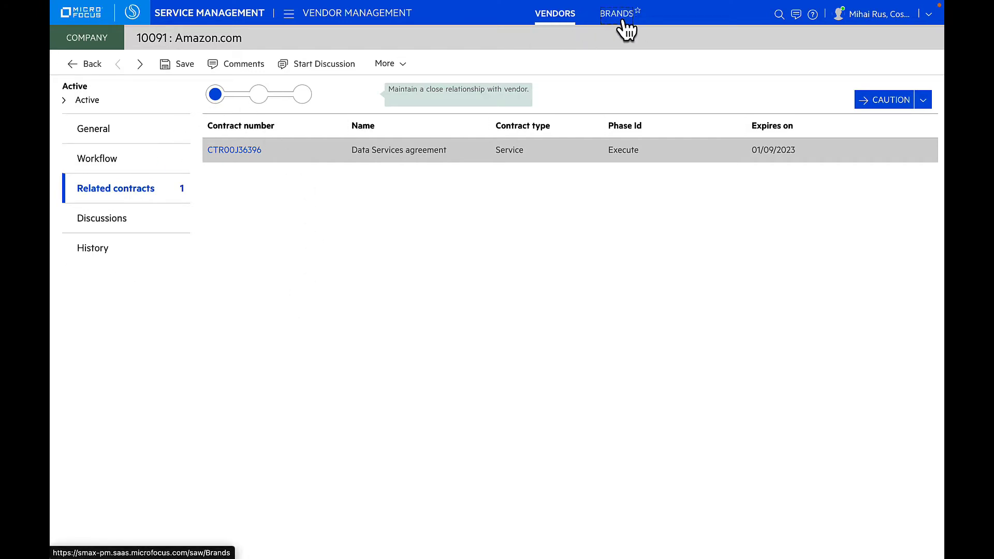
- Browse the active brands list, then go to Procurement Management's Vendor Catalogs
left_click(616, 13)
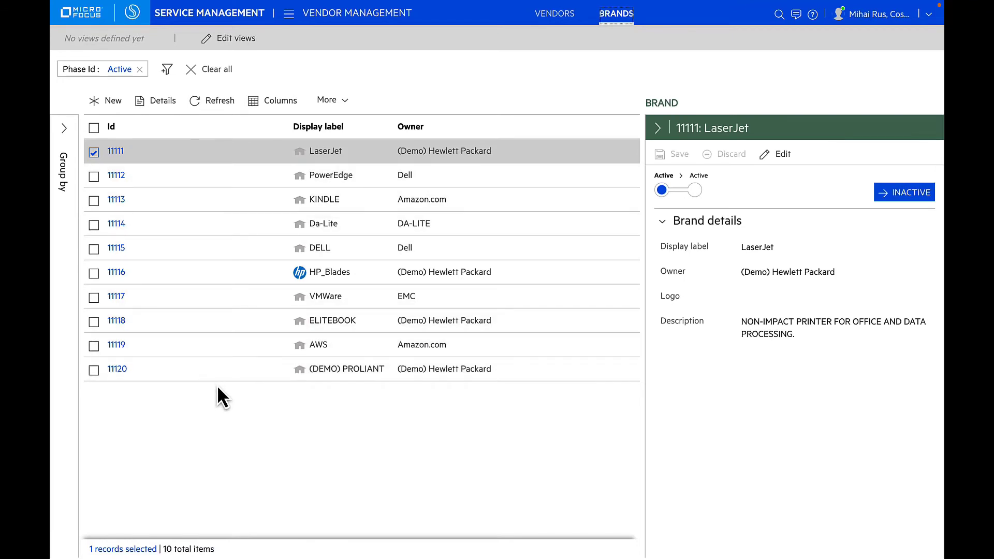
mouse_move(215, 488)
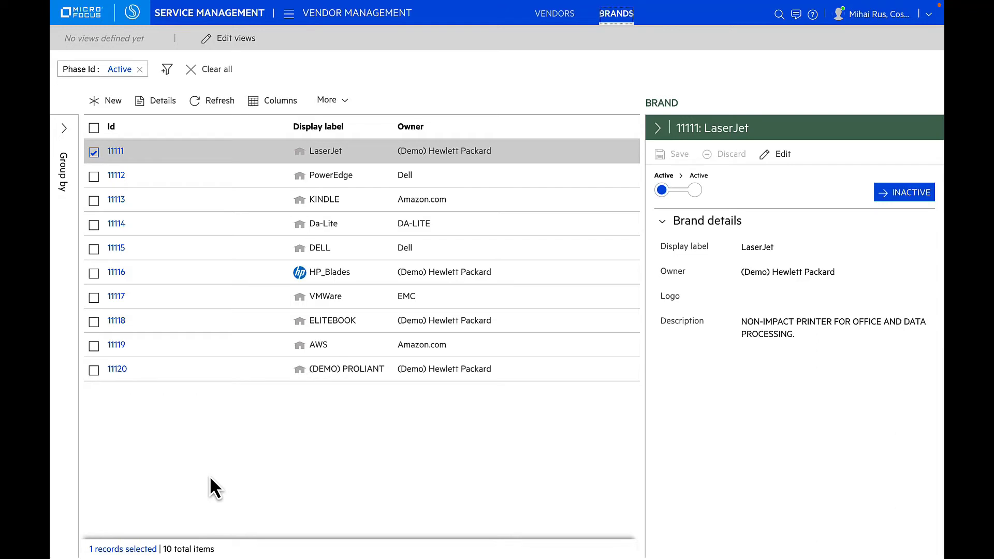
mouse_move(351, 100)
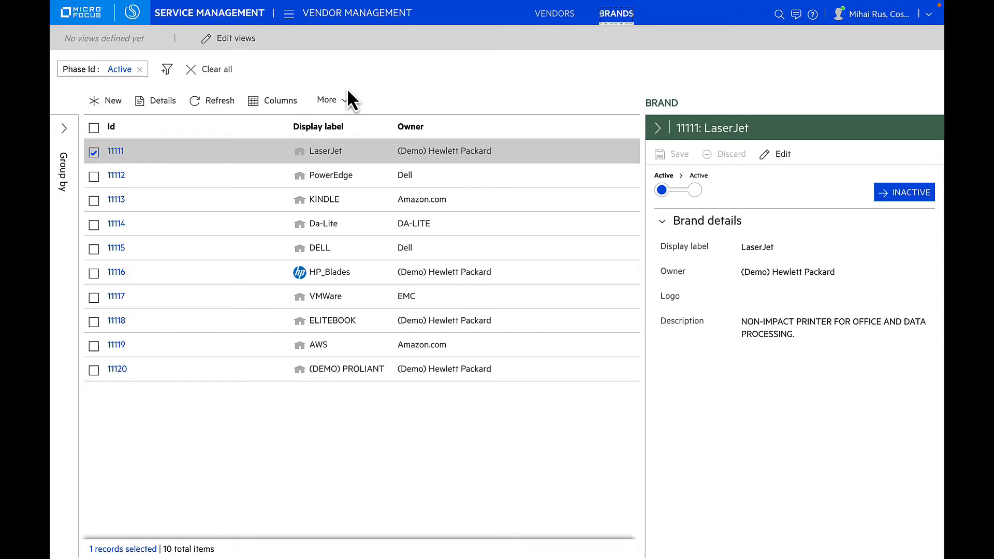
left_click(289, 12)
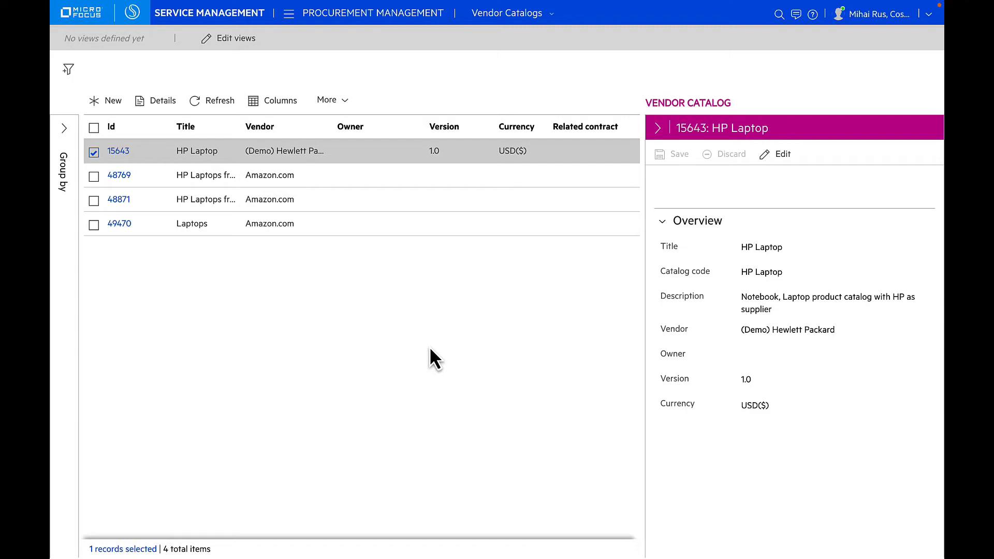
- View the HP Laptop vendor catalog's three items and bring up the other procurement record lists
left_click(782, 154)
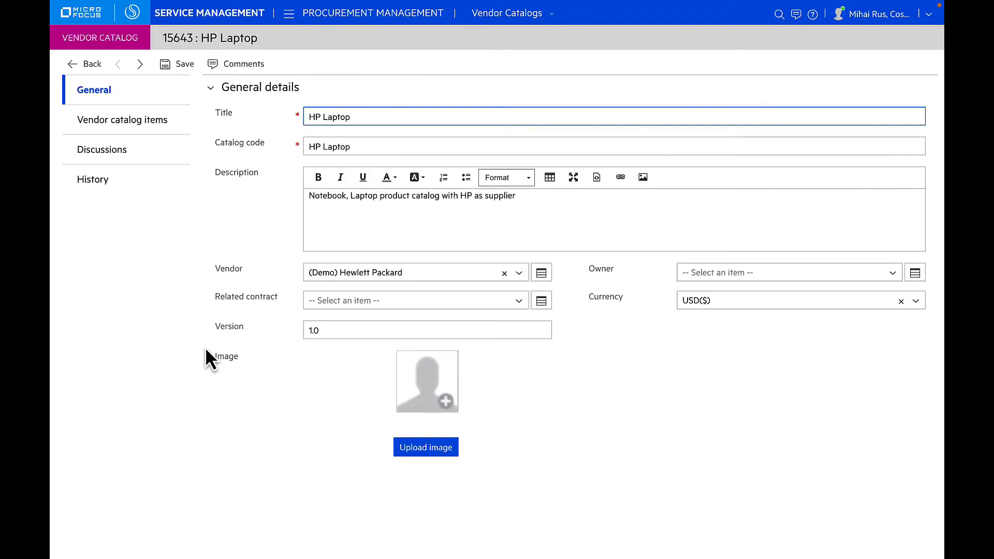
mouse_move(145, 134)
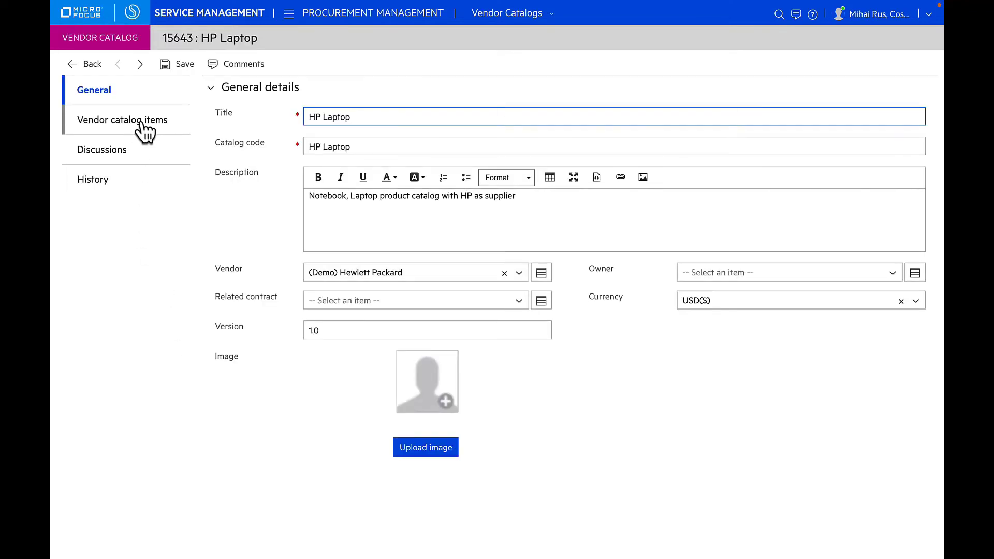
left_click(122, 120)
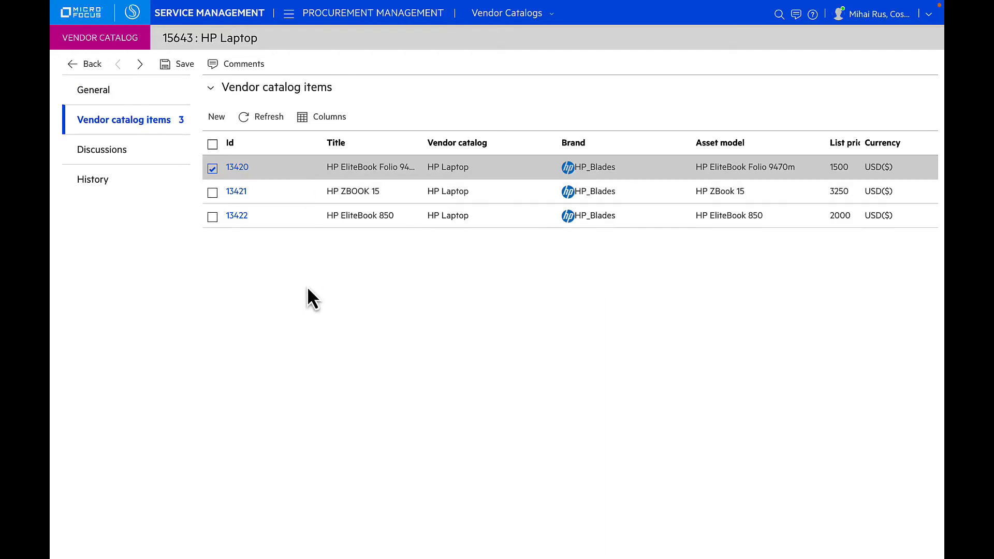
left_click(507, 12)
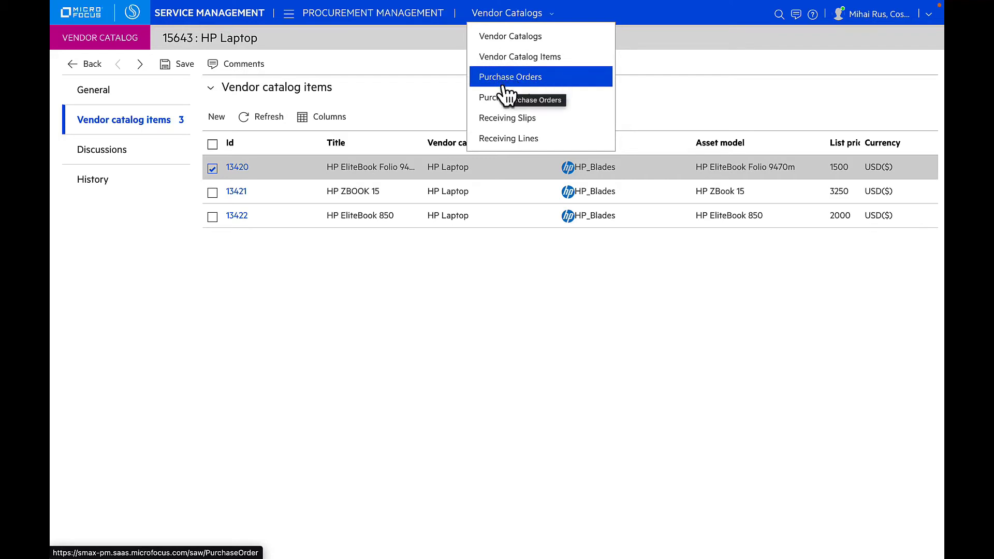
mouse_move(519, 97)
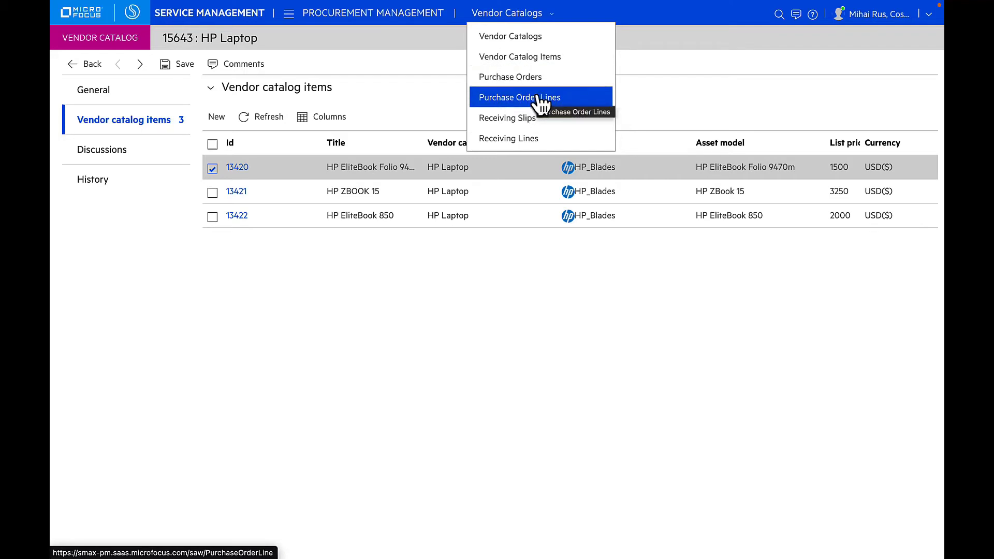
mouse_move(543, 122)
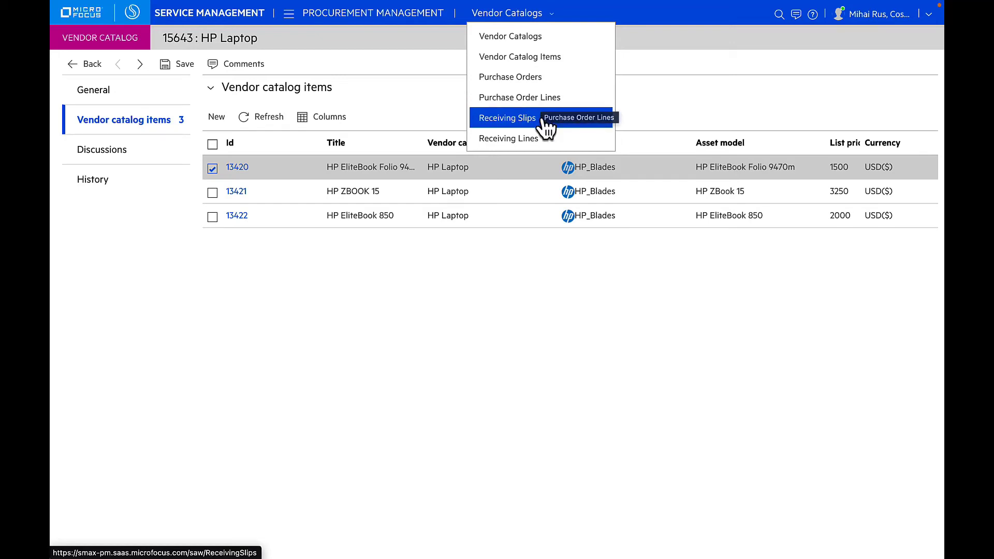
mouse_move(538, 138)
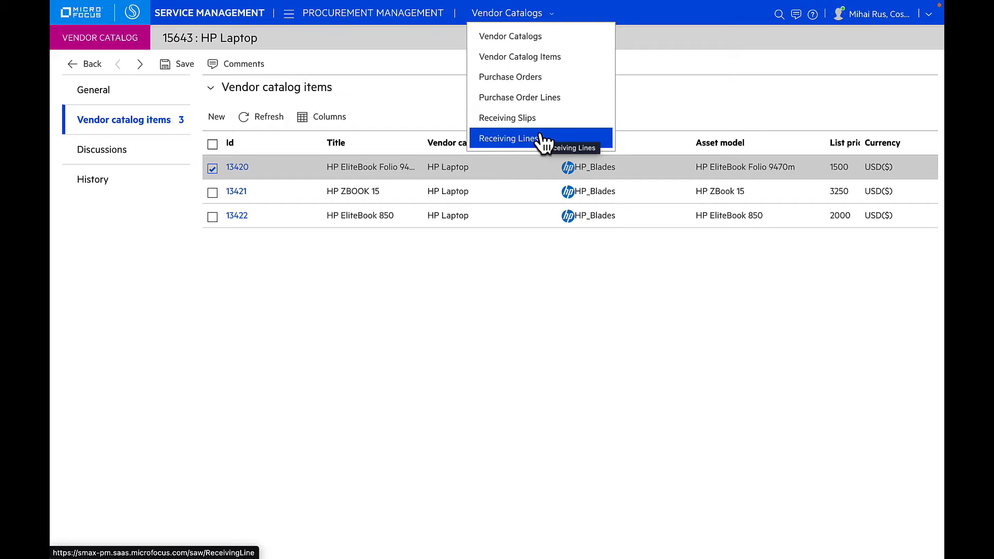
- Review the Receiving Lines records, then go to the Financials module's Fixed Assets list
left_click(507, 138)
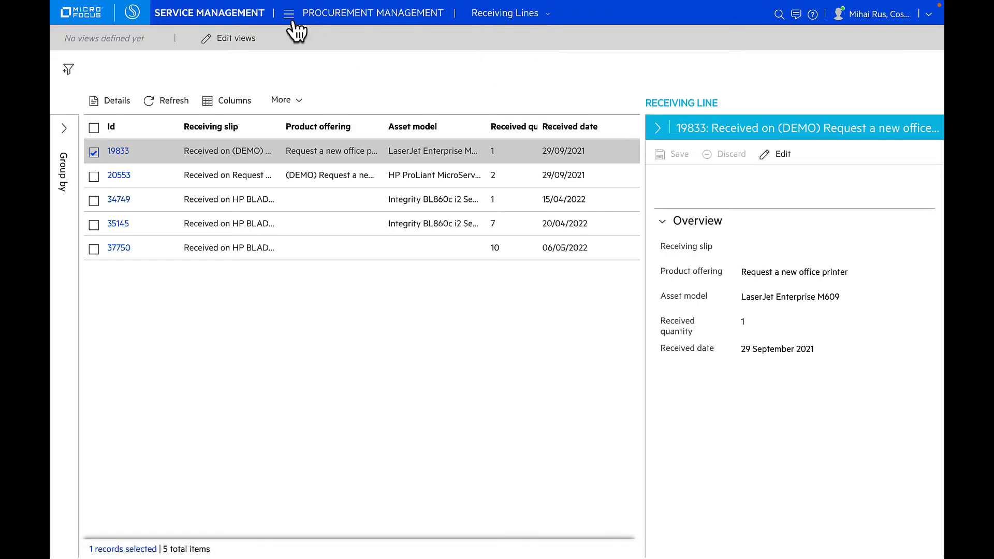
left_click(289, 13)
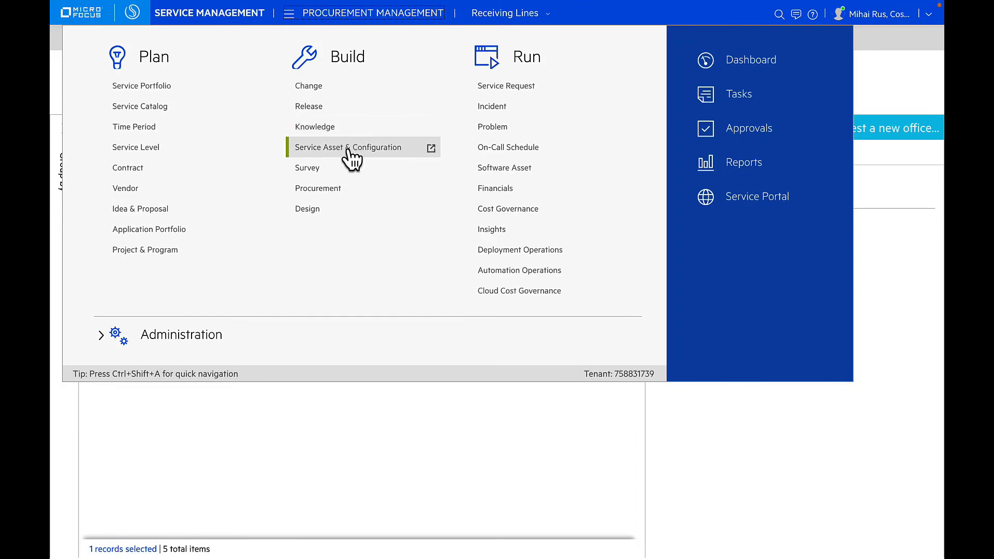
mouse_move(348, 147)
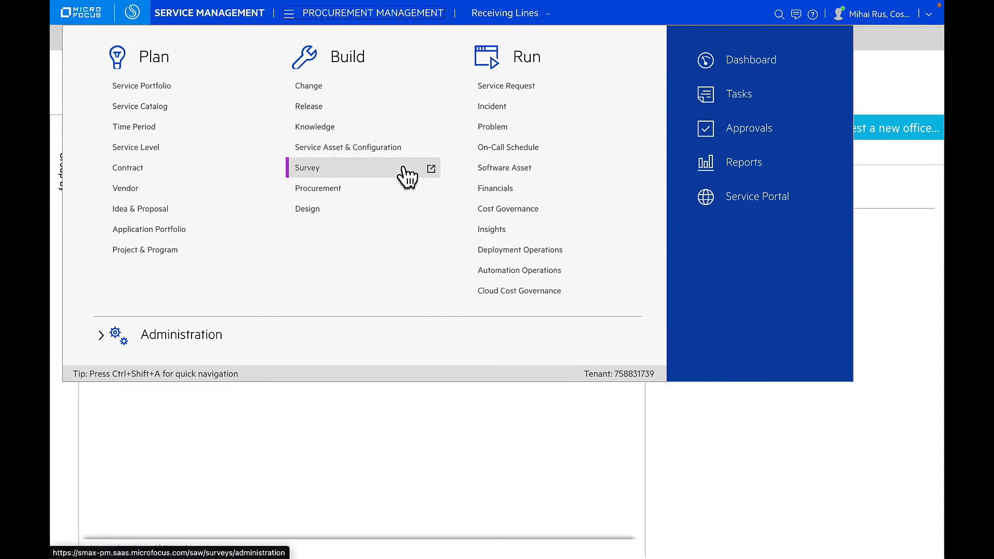
mouse_move(495, 187)
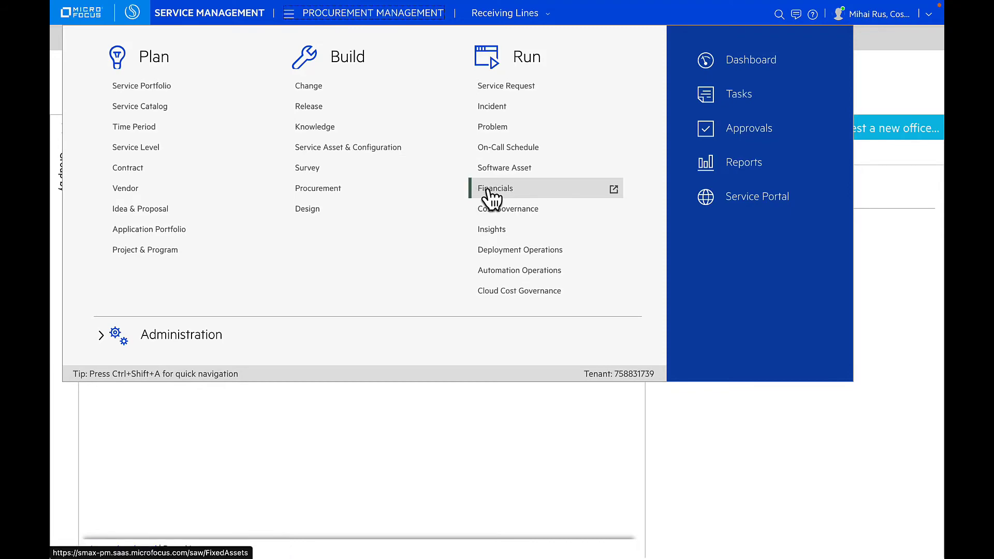
left_click(495, 188)
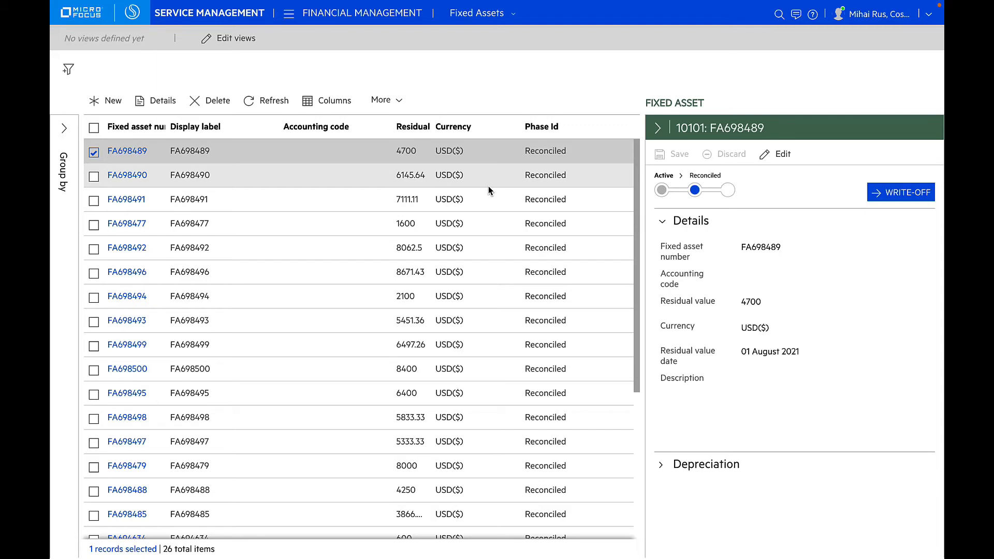
- Show the financial record types menu, from Cost Centers to Fiscal Years, over the Fixed Assets list
left_click(481, 12)
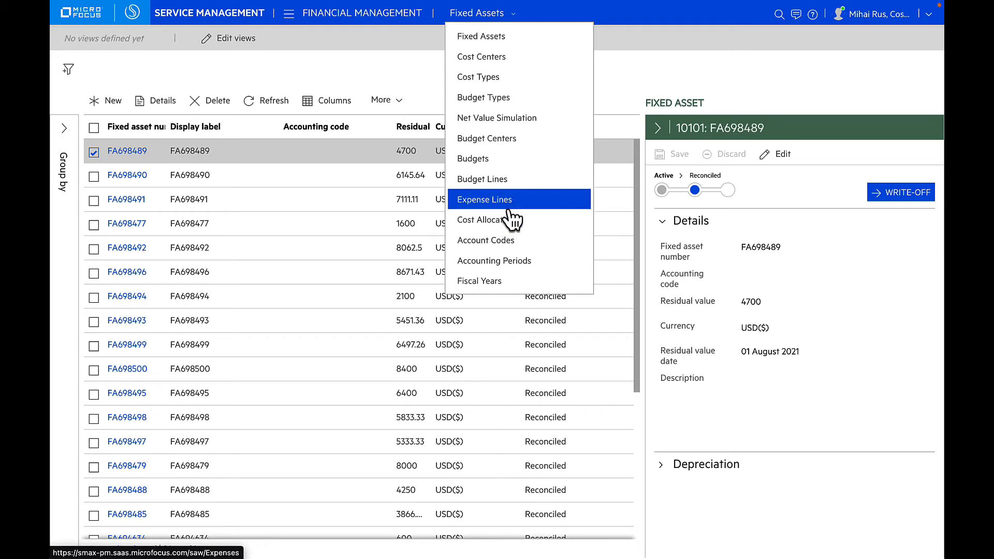
mouse_move(506, 219)
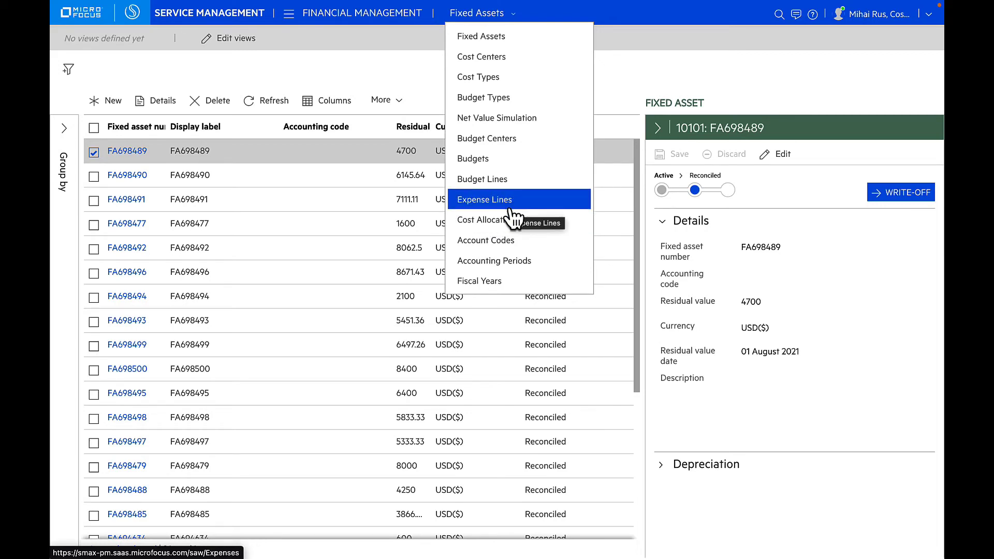
mouse_move(520, 159)
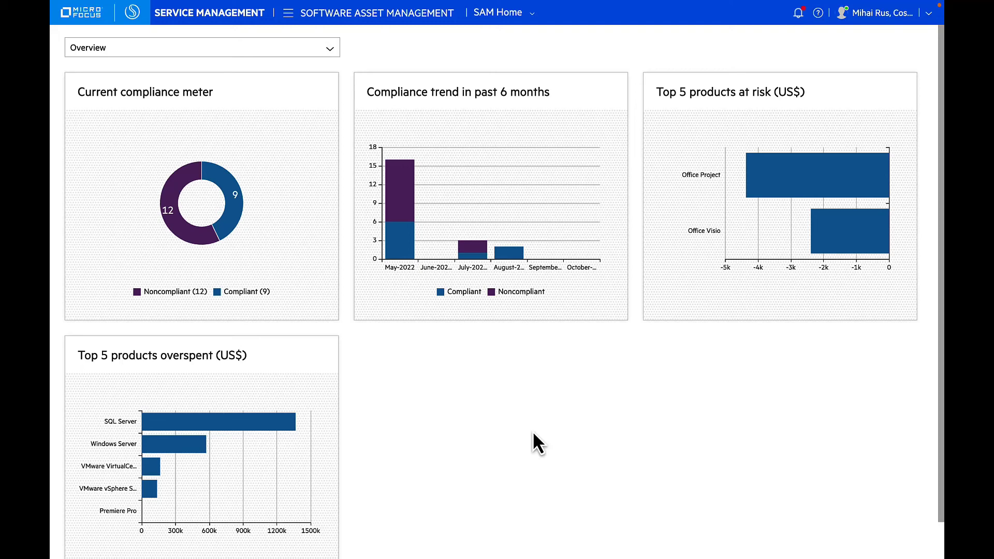
- Switch from SAM Home to the Compliance dashboard with per-publisher license compliance cards
left_click(200, 48)
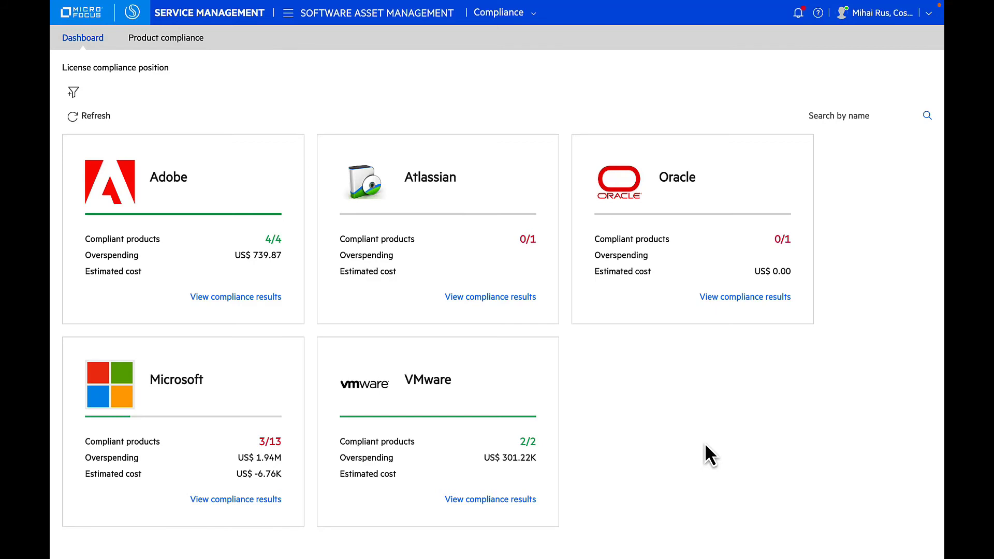
left_click(235, 500)
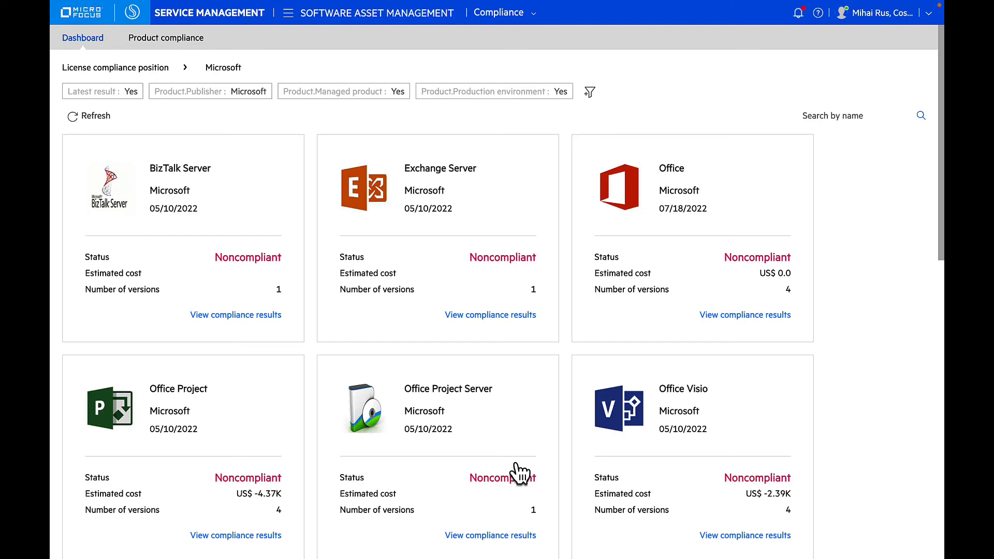
left_click(745, 535)
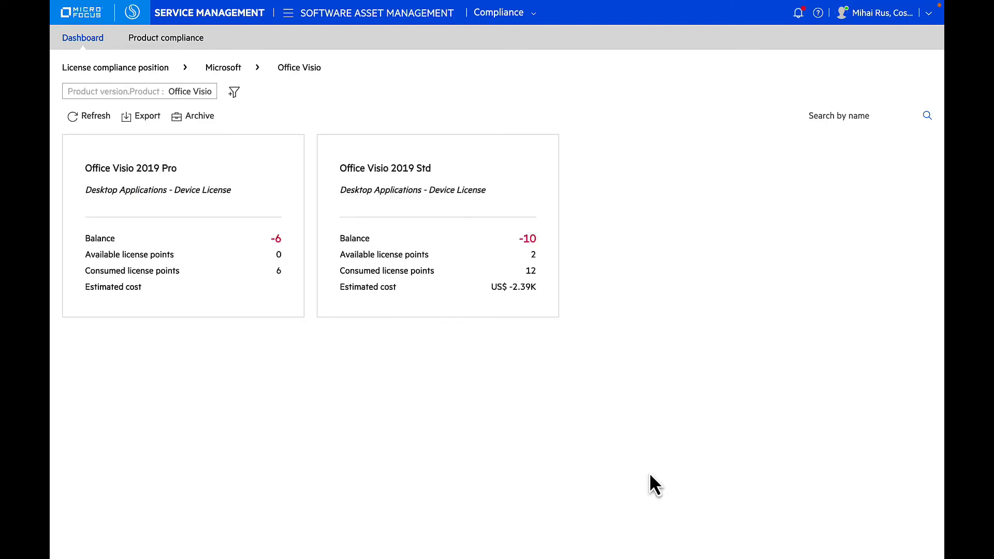
mouse_move(336, 303)
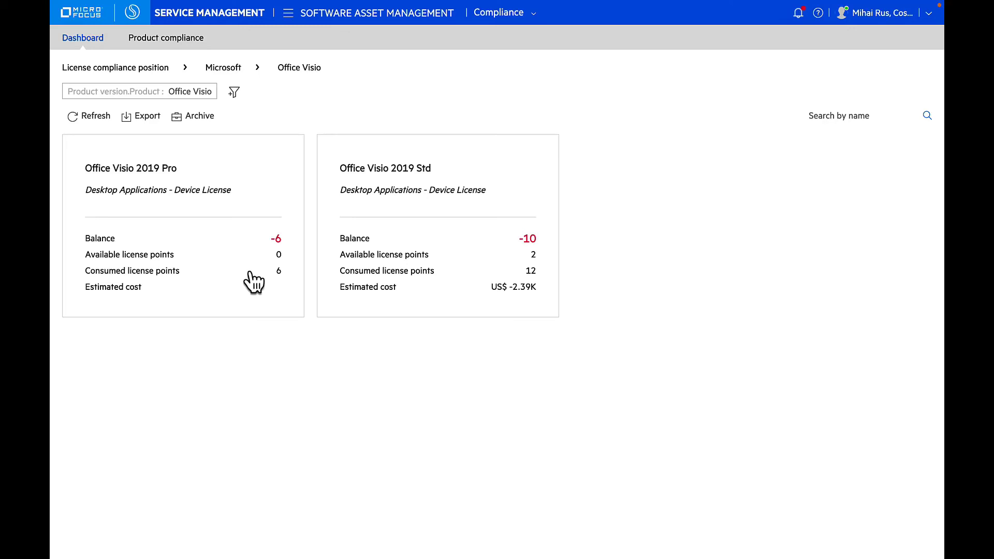
mouse_move(423, 247)
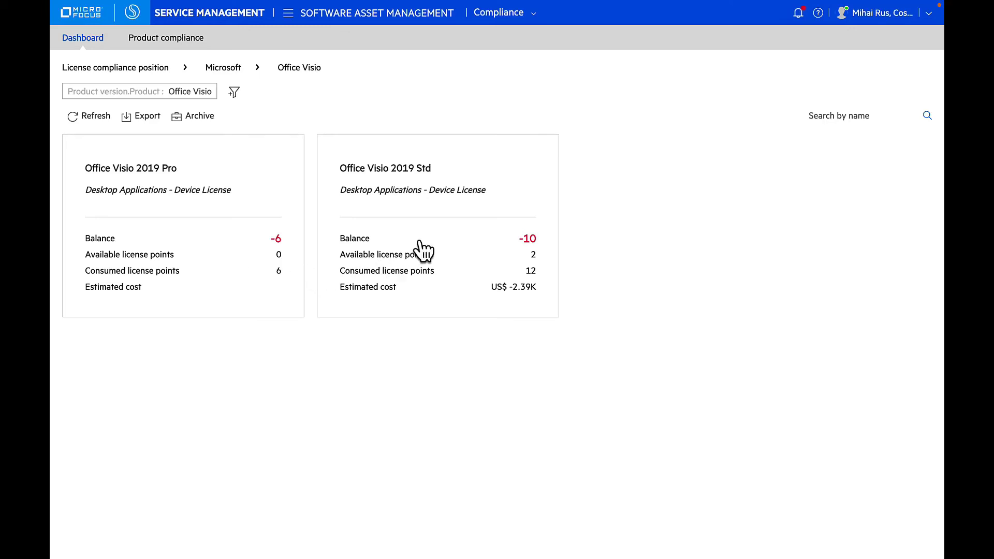
left_click(437, 224)
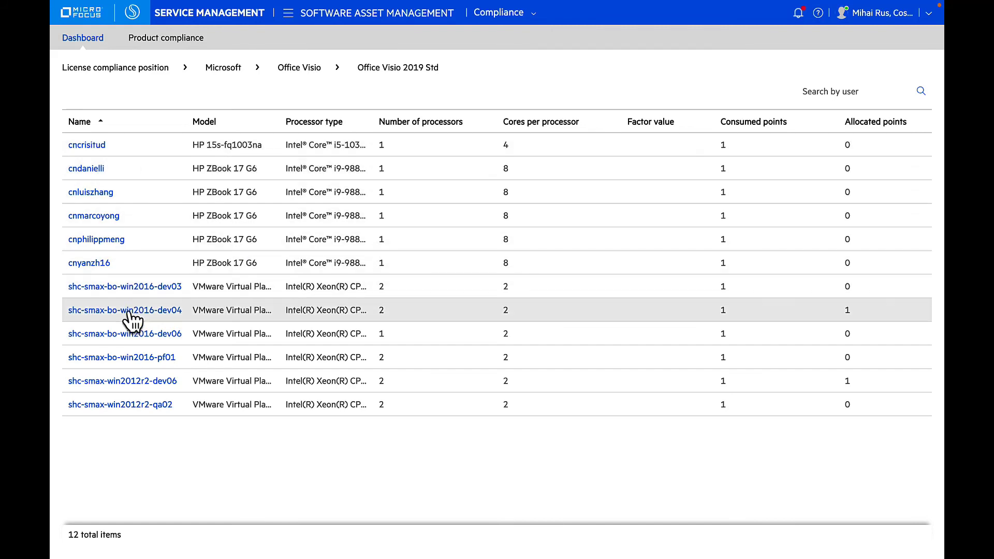
mouse_move(208, 491)
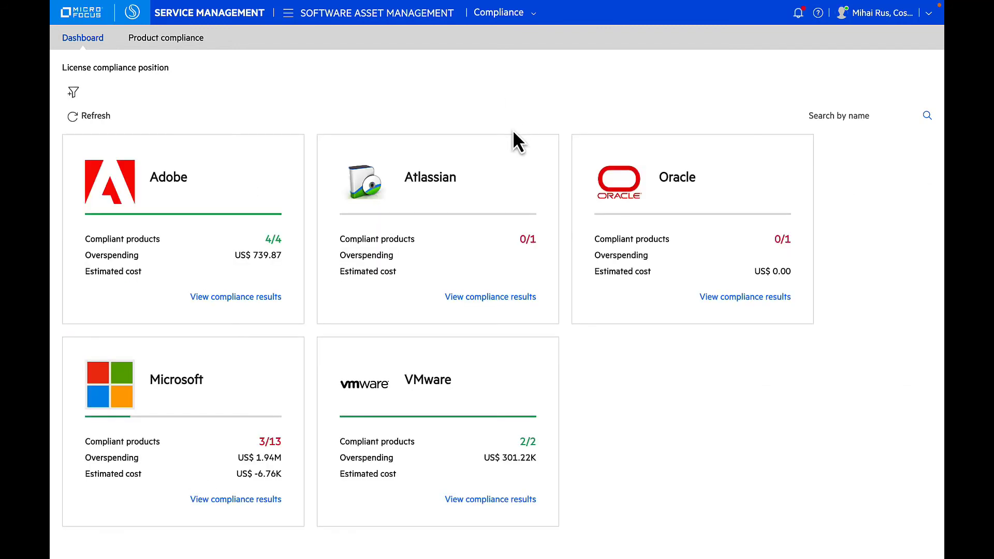
mouse_move(503, 24)
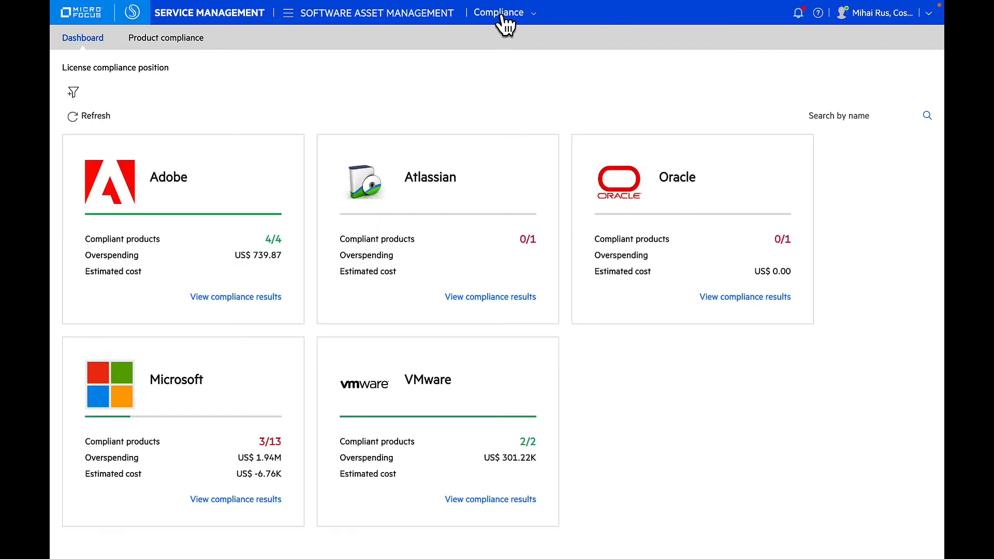
- Go to License Usage and view Oracle Database record 38038 among the 33 usage records
left_click(498, 13)
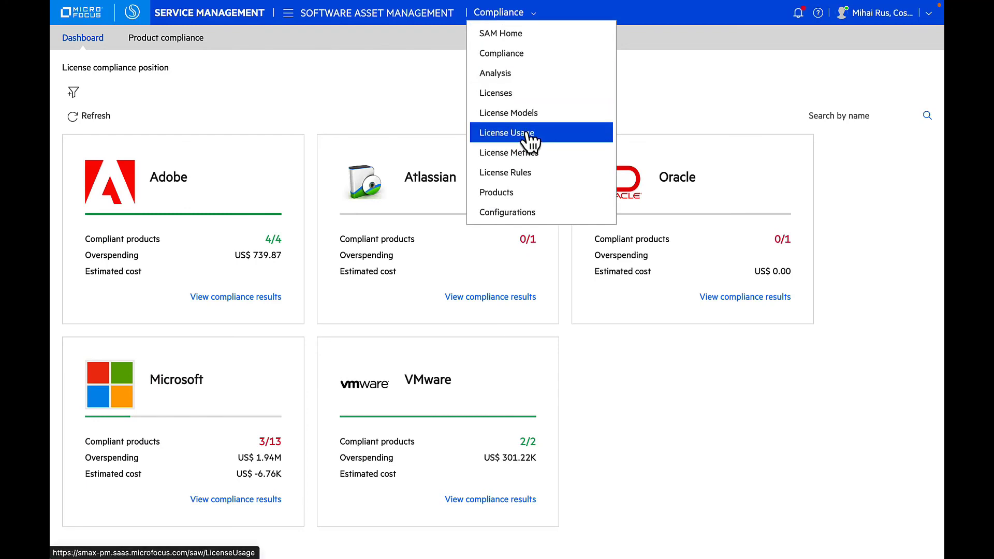
left_click(505, 132)
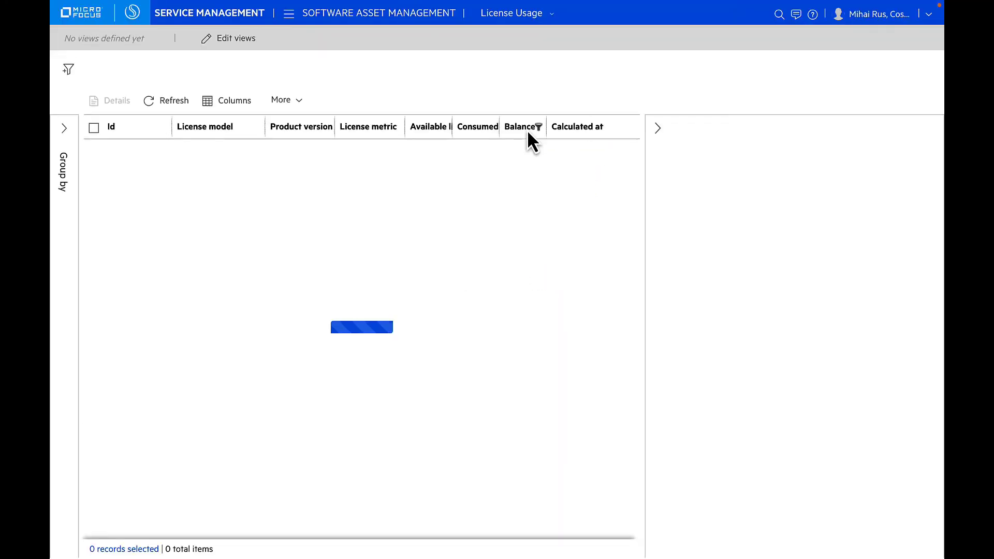
left_click(93, 151)
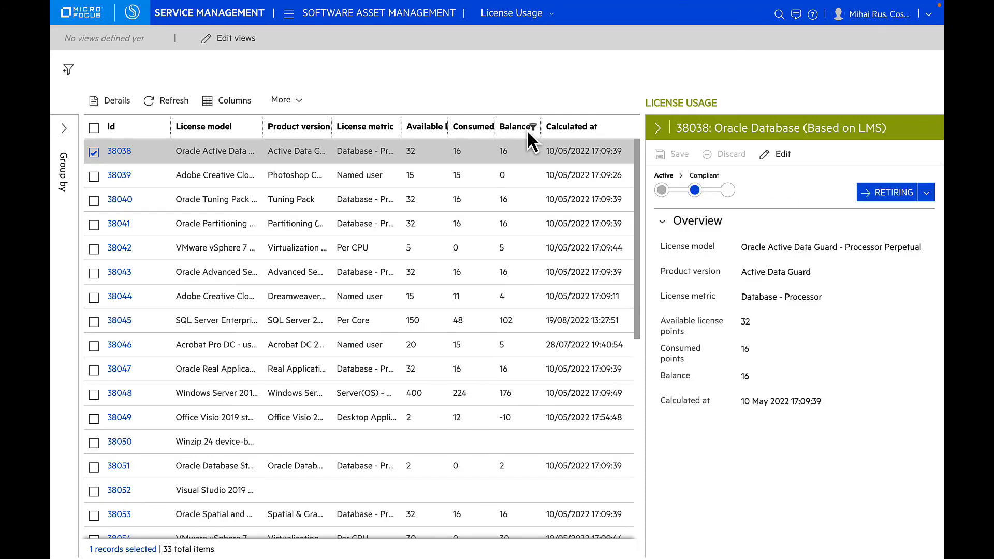
mouse_move(566, 239)
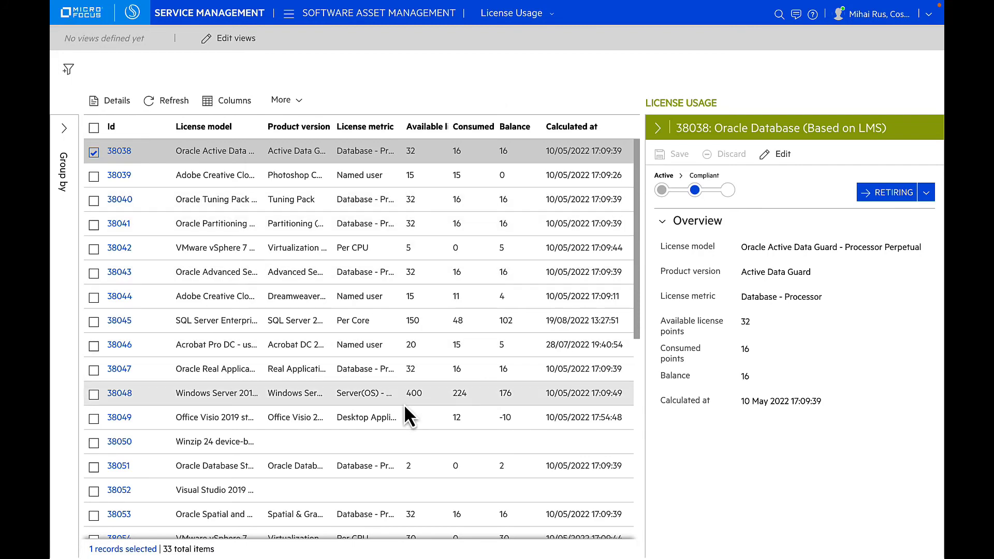
left_click(511, 12)
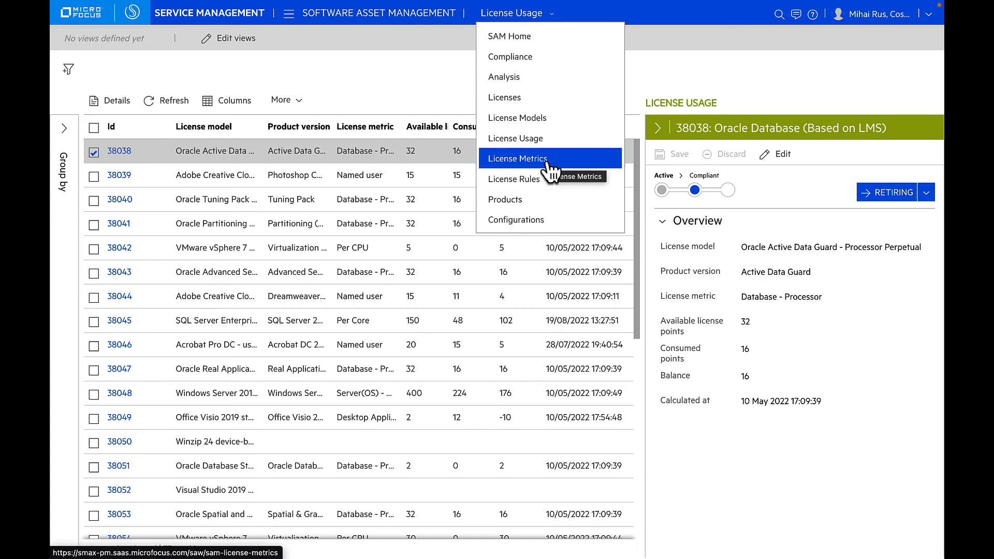
- View License Metrics for the IBM(ILMT) and VMware publishers
left_click(517, 158)
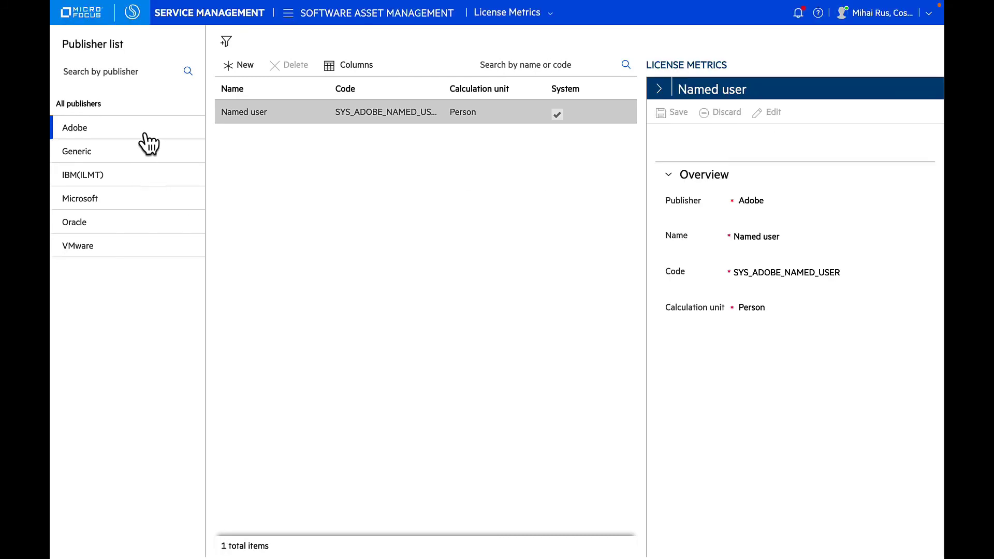
left_click(83, 175)
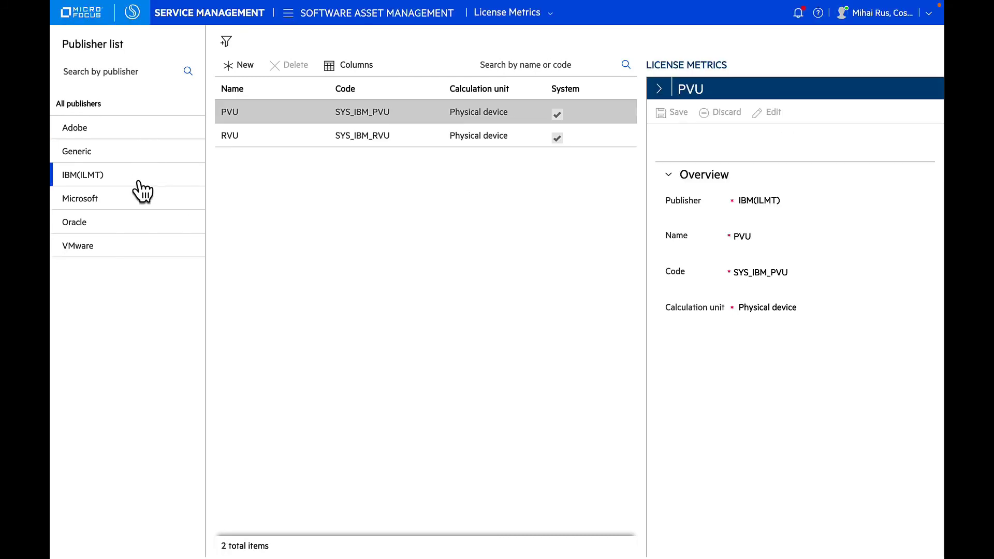
left_click(74, 222)
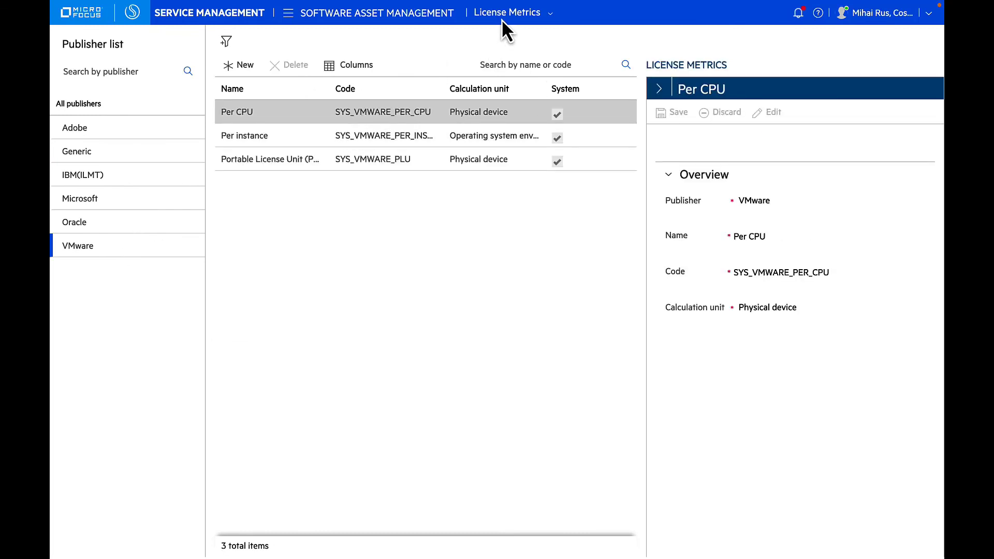
- Go to the License Rules list of 33 rules, Adobe user-based licensing in detail
left_click(508, 12)
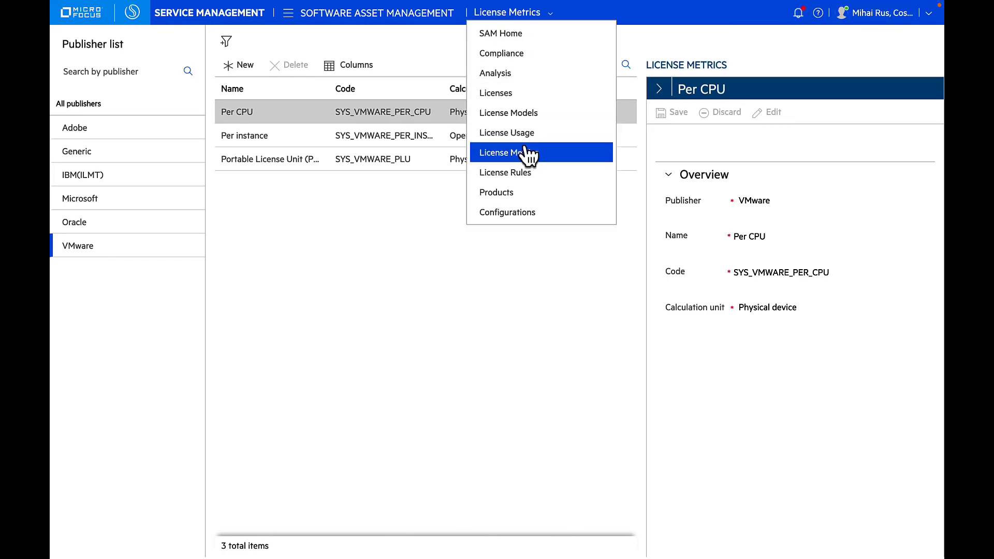
left_click(506, 173)
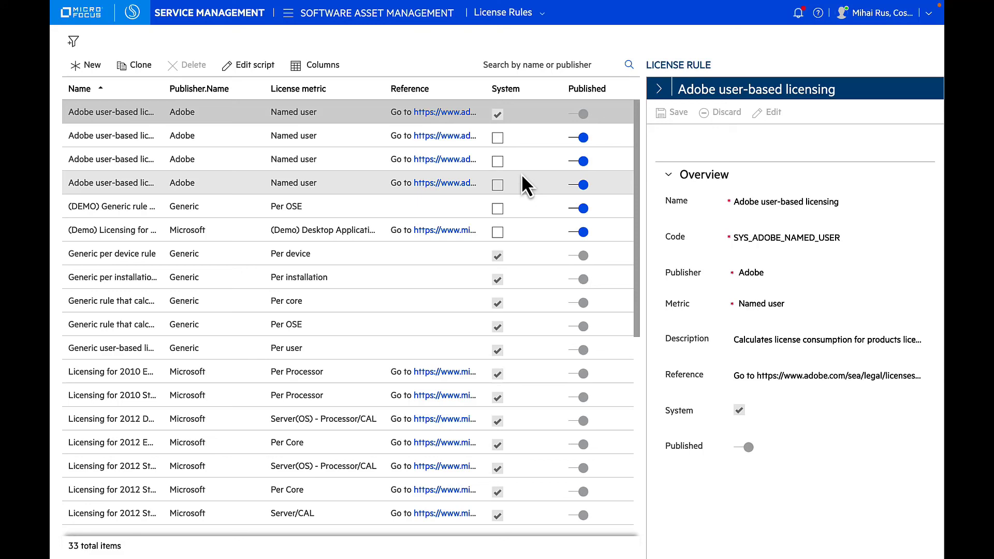
- Show the software asset management pages menu over the License Rules list
left_click(503, 13)
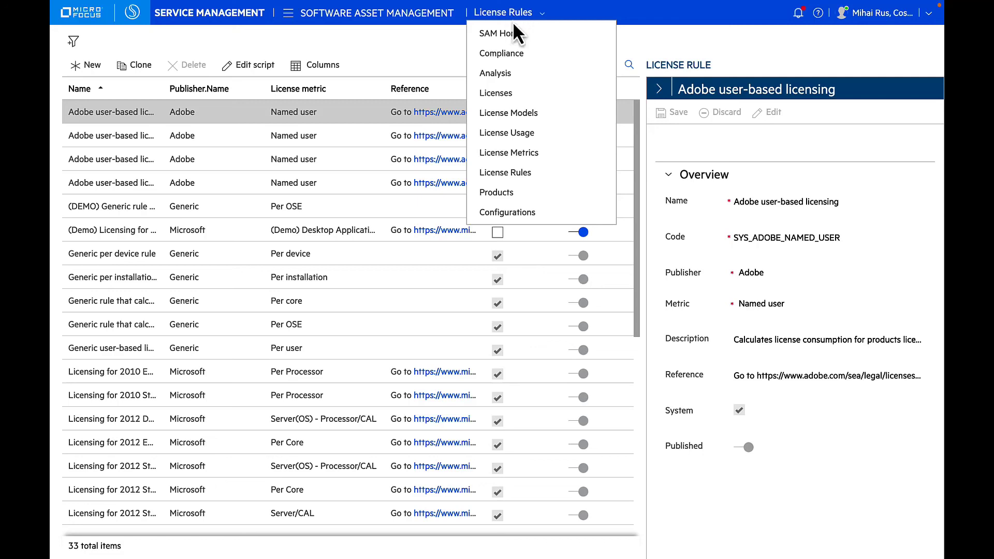
mouse_move(508, 153)
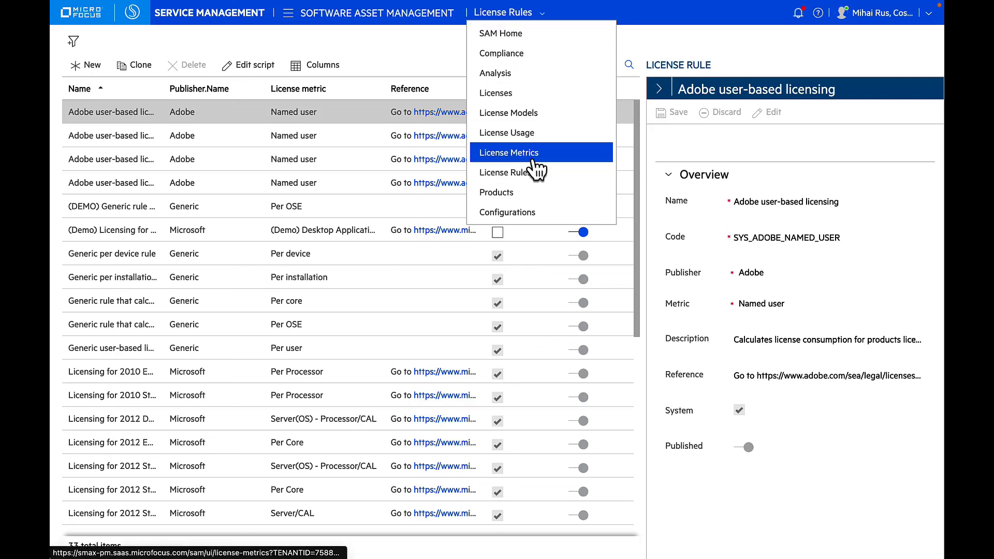
mouse_move(537, 169)
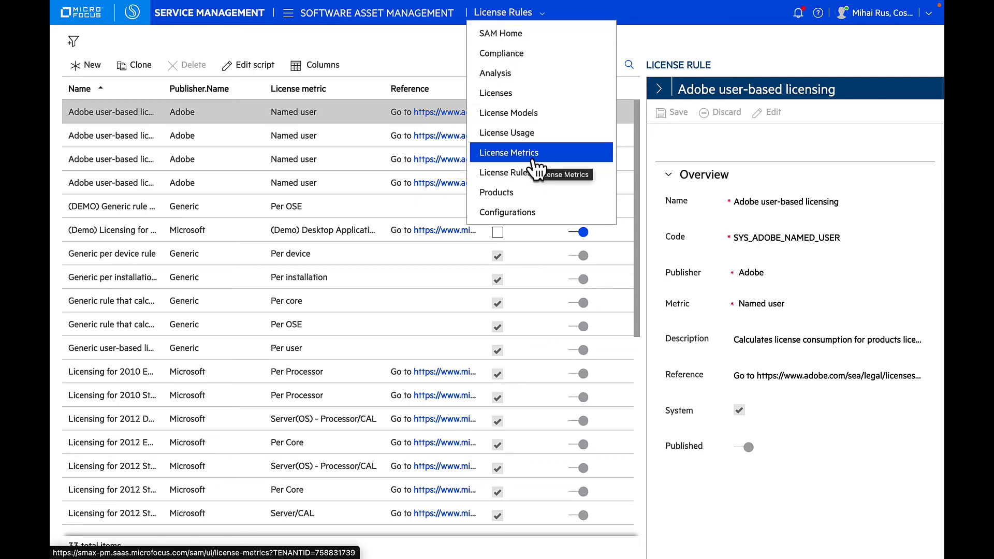